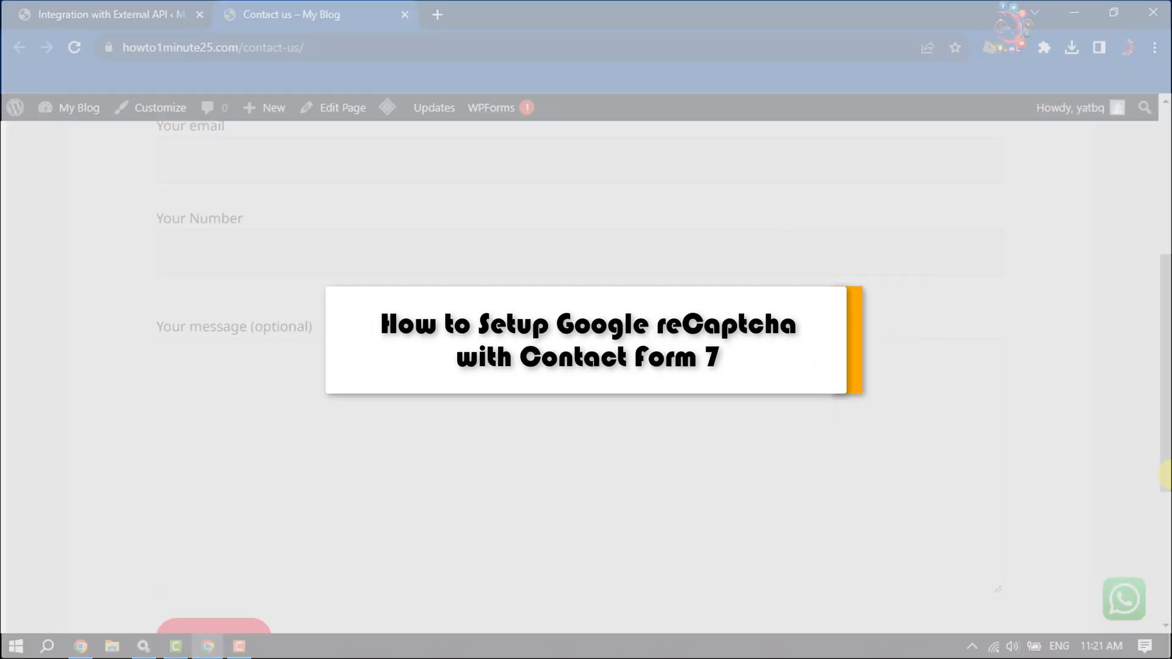
Step: Leave the live contact page and switch to the WordPress admin Dashboard
{"action": "scroll", "scroll_direction": "down", "scroll_amount": 3}
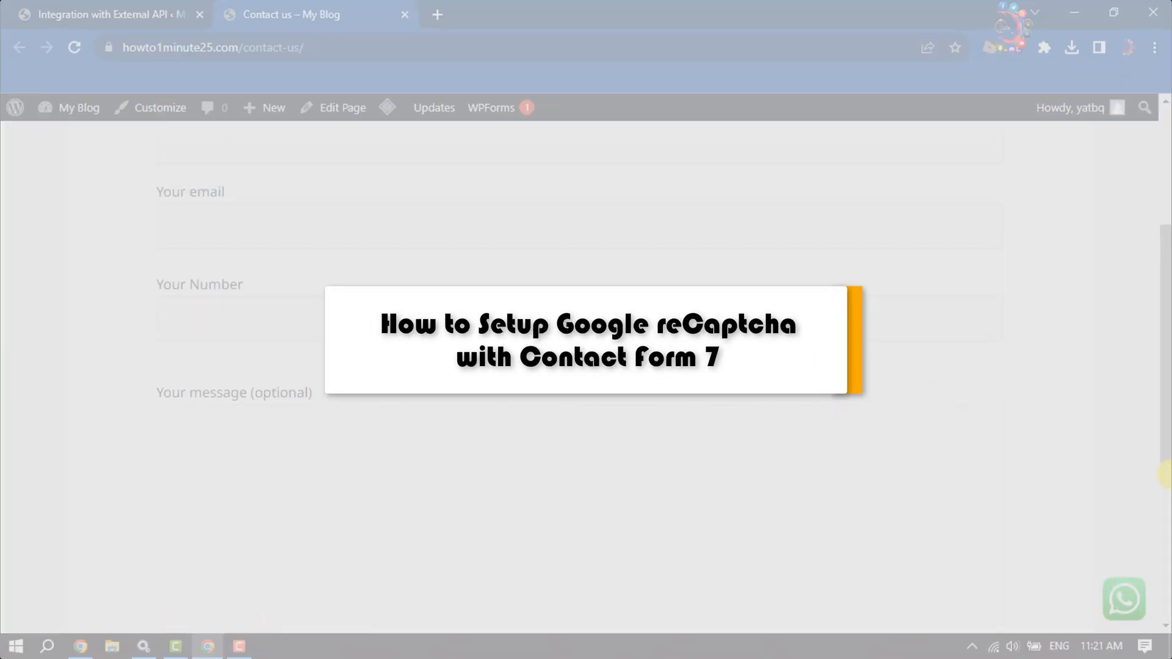
{"action": "scroll", "scroll_direction": "up", "scroll_amount": 3}
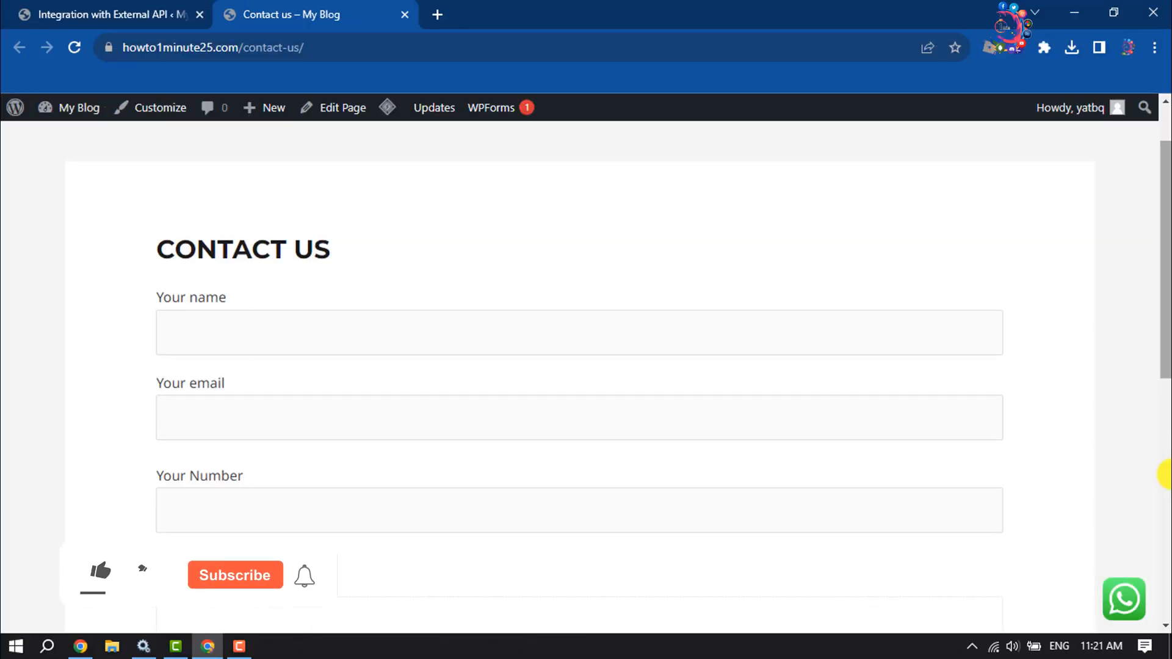
{"action": "left_click", "coordinate": [100, 572]}
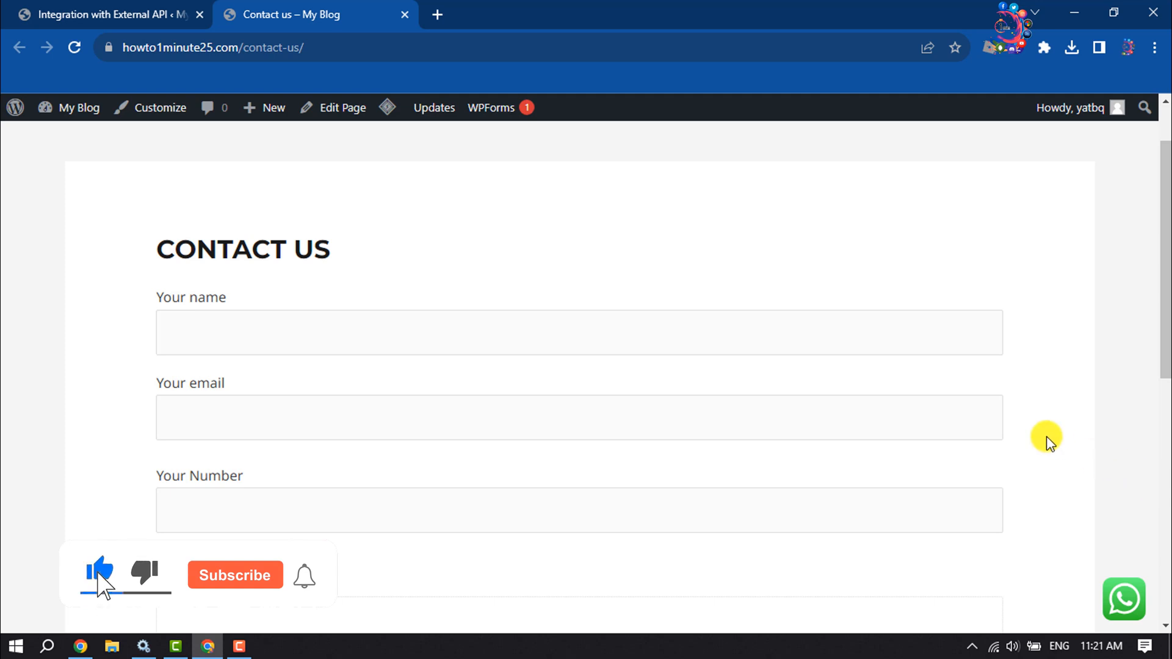
{"action": "left_click", "coordinate": [235, 575]}
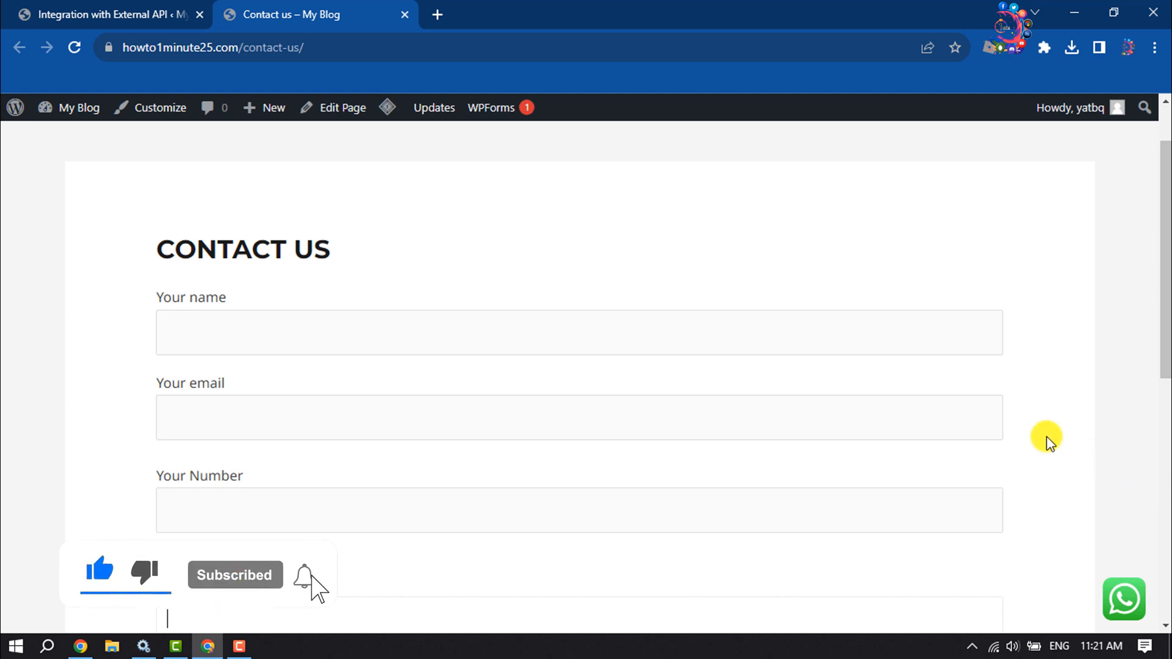
{"action": "scroll", "scroll_direction": "down", "scroll_amount": 3}
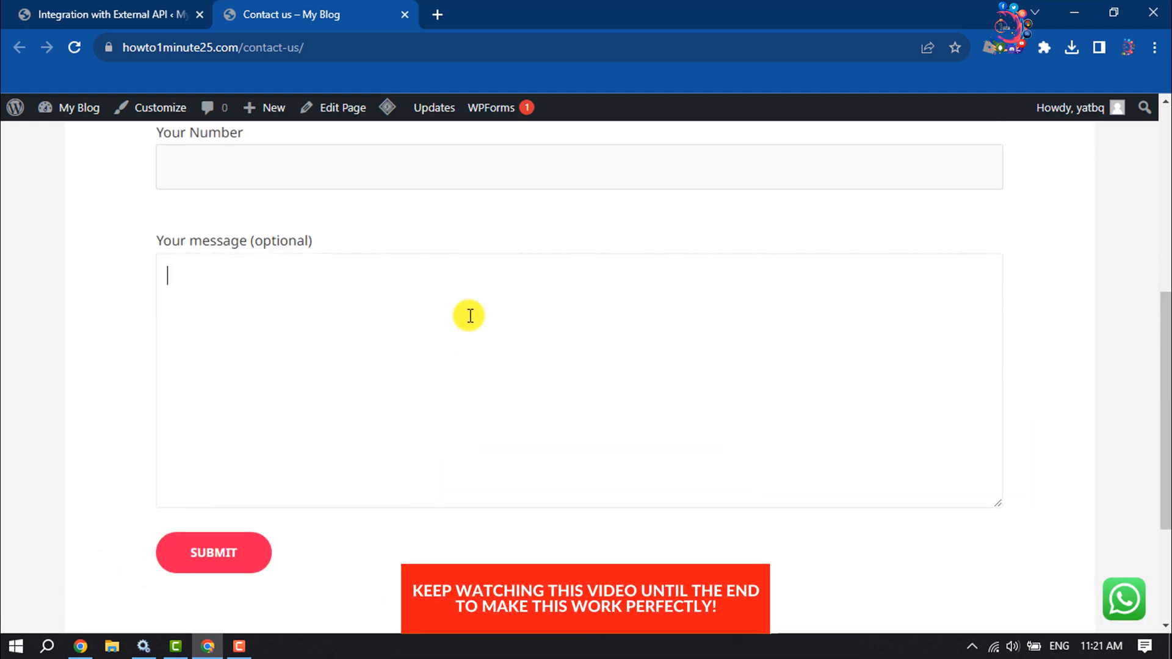
{"action": "left_click", "coordinate": [110, 15]}
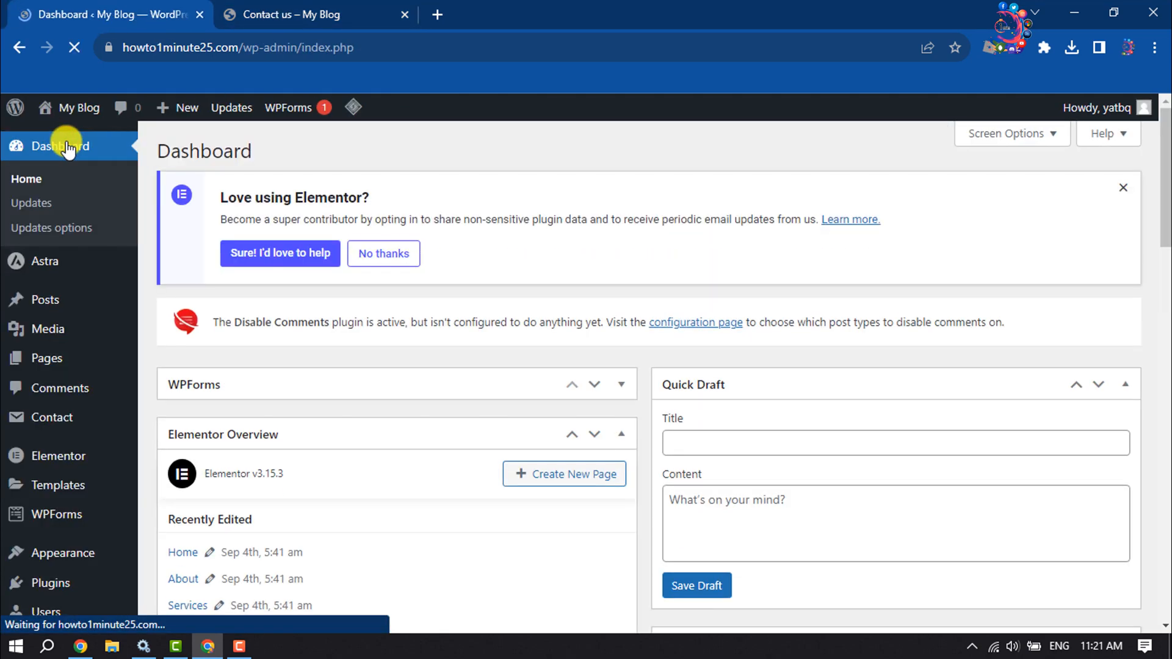
Step: Go to Plugins > Add New to reach the Add Plugins page
{"action": "scroll", "scroll_direction": "down", "scroll_amount": 3}
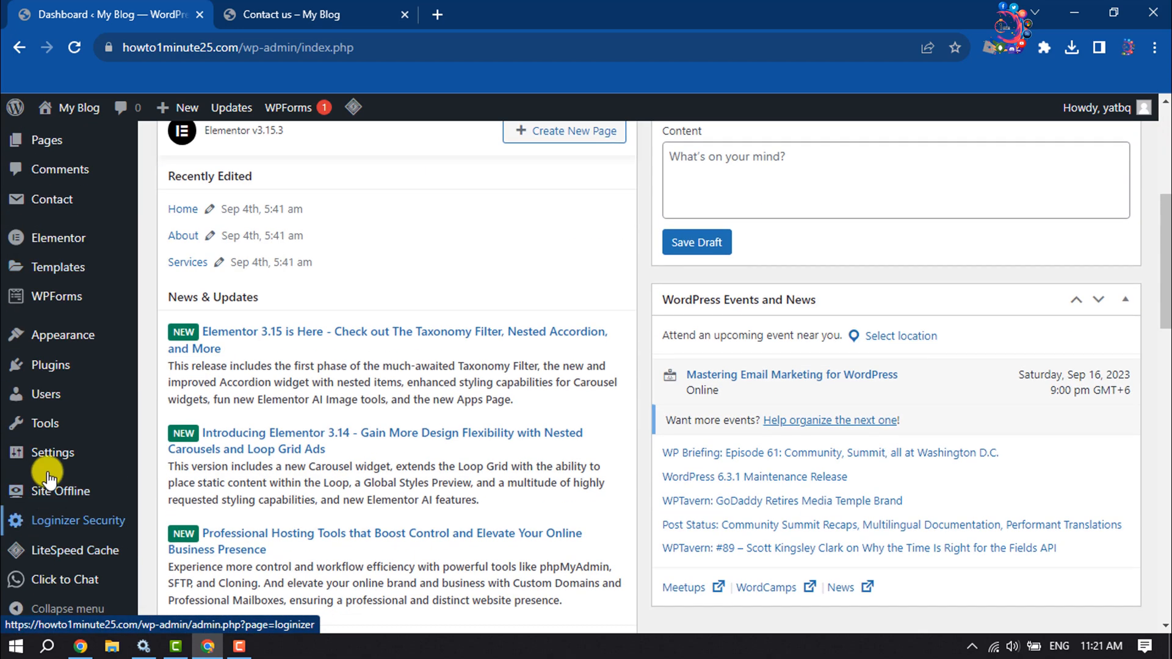
{"action": "mouse_move", "coordinate": [52, 366]}
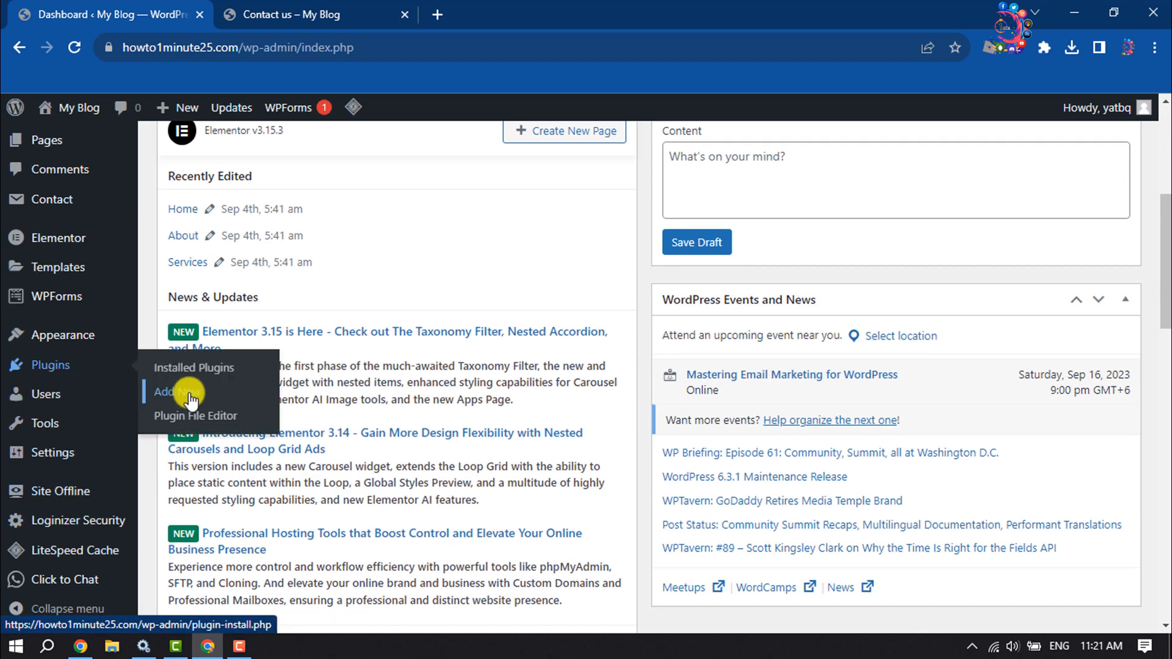
{"action": "left_click", "coordinate": [195, 415]}
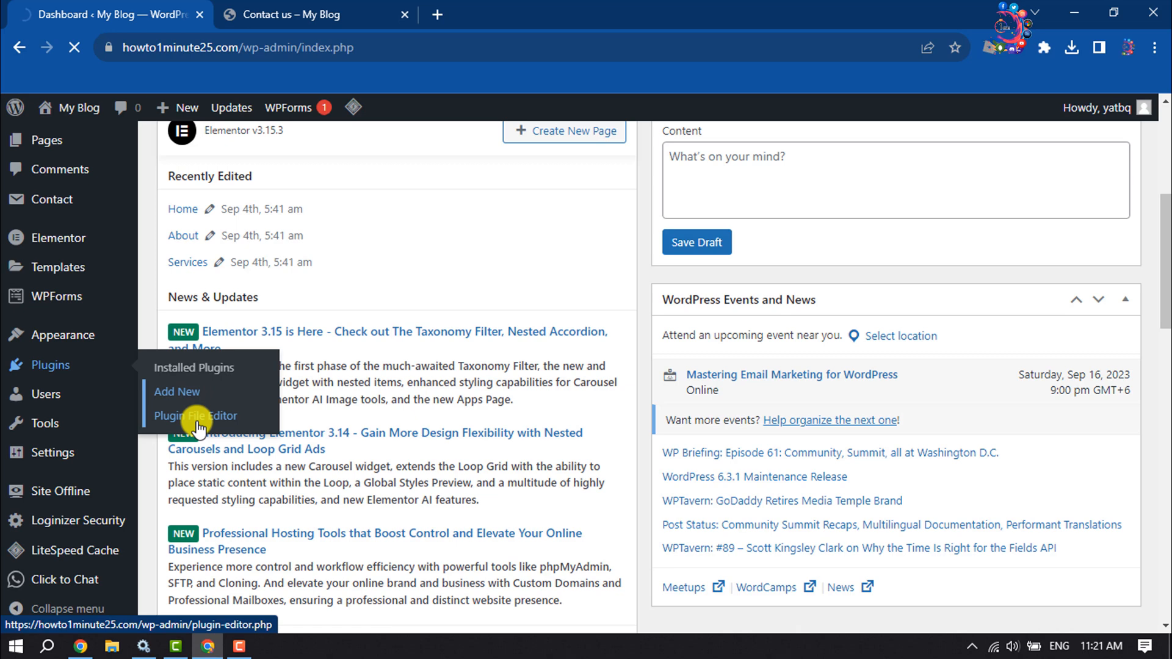
{"action": "left_click", "coordinate": [177, 392]}
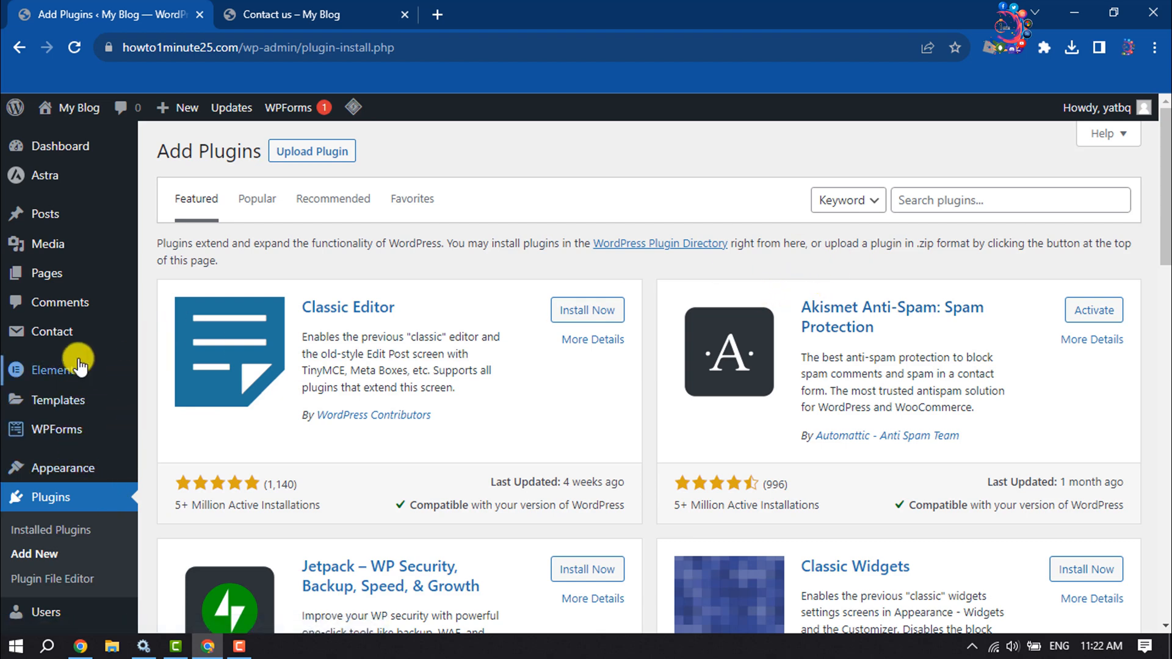
{"action": "mouse_move", "coordinate": [68, 302]}
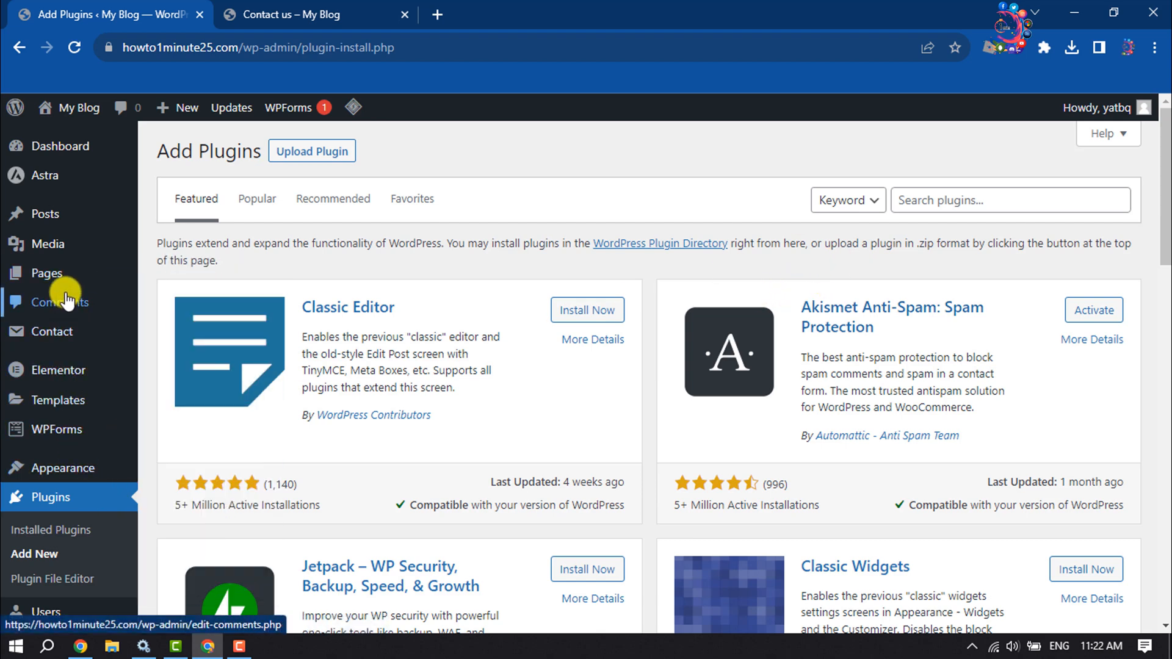
Step: Search for 'recaptcha v2 for contact form 7' and activate the ReCaptcha v2 for Contact Form 7 plugin
{"action": "left_click", "coordinate": [1010, 199]}
{"action": "type", "text": "recaptcha v2 for contact form 7"}
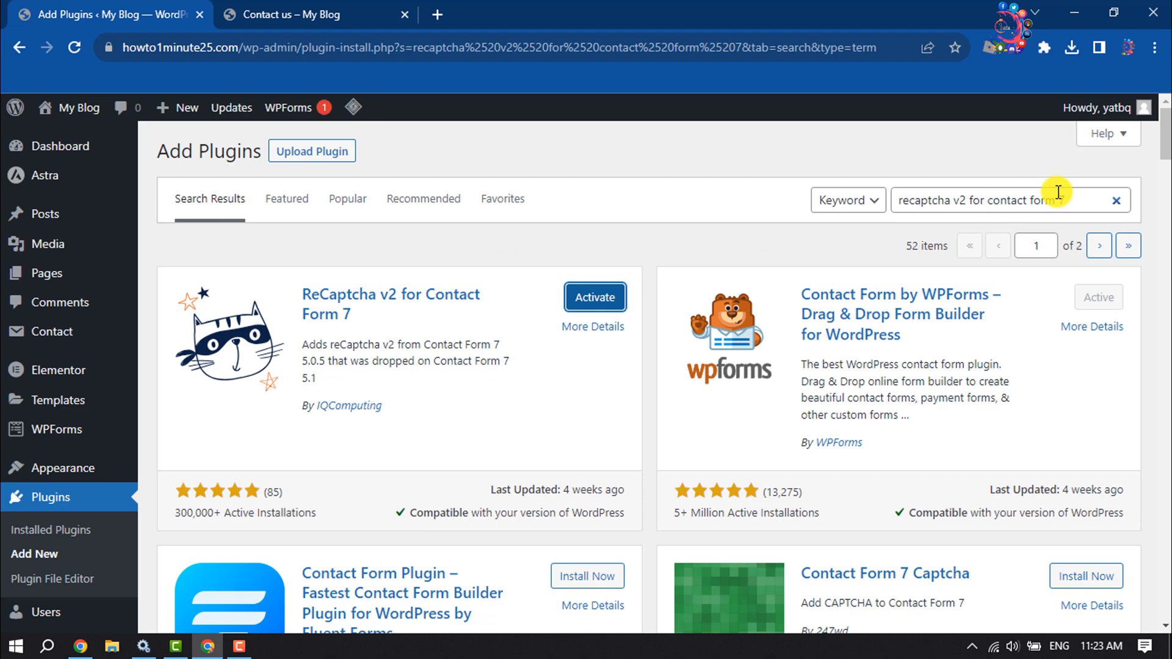
{"action": "mouse_move", "coordinate": [595, 296]}
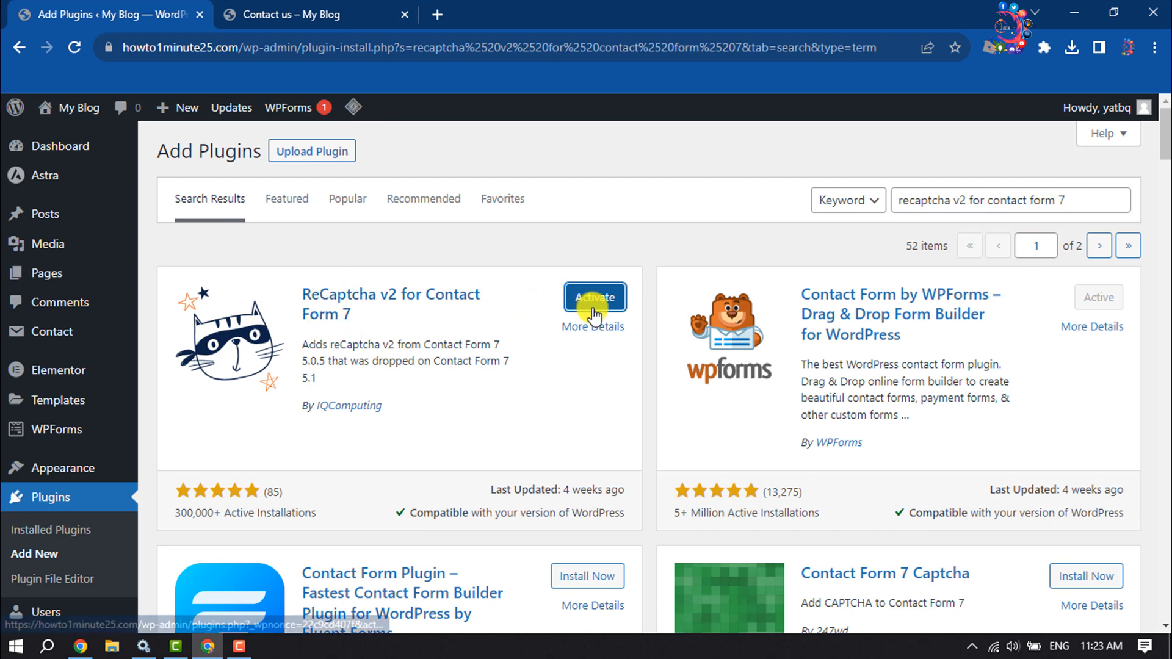
{"action": "left_click", "coordinate": [595, 297]}
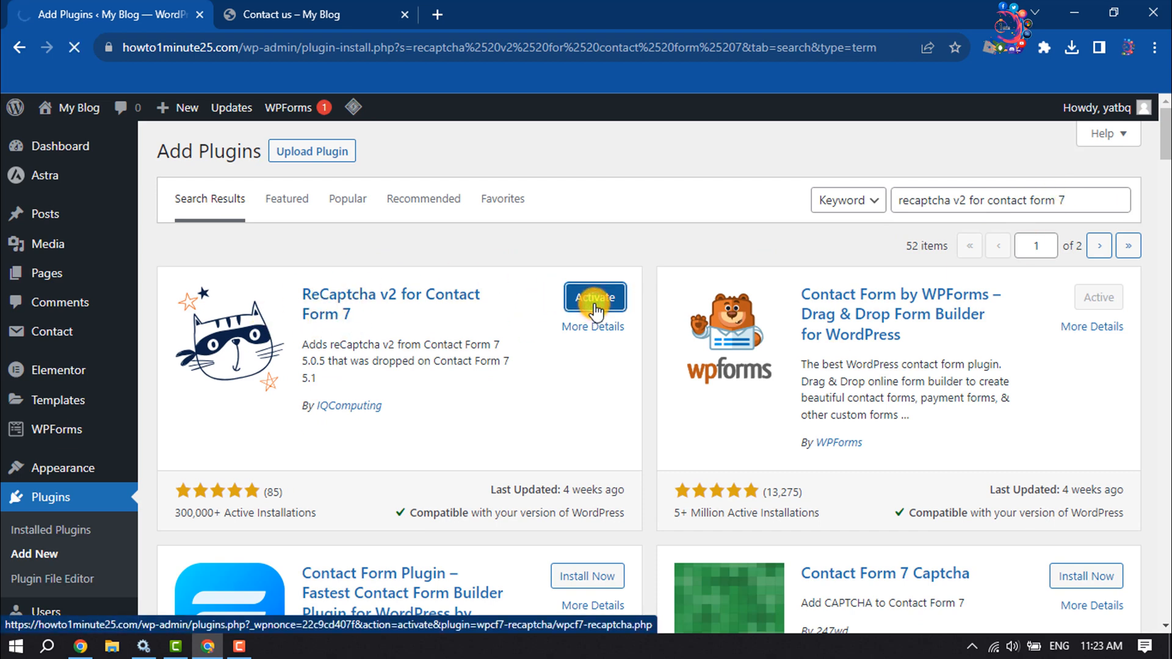
{"action": "left_click", "coordinate": [595, 296]}
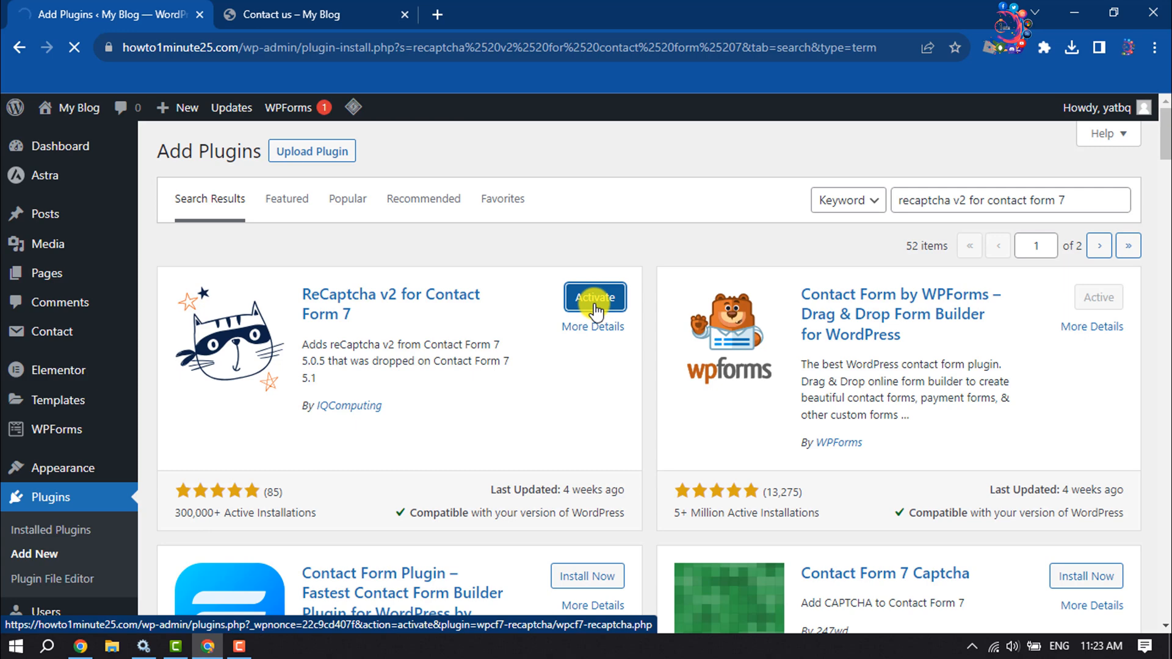
{"action": "left_click", "coordinate": [595, 296]}
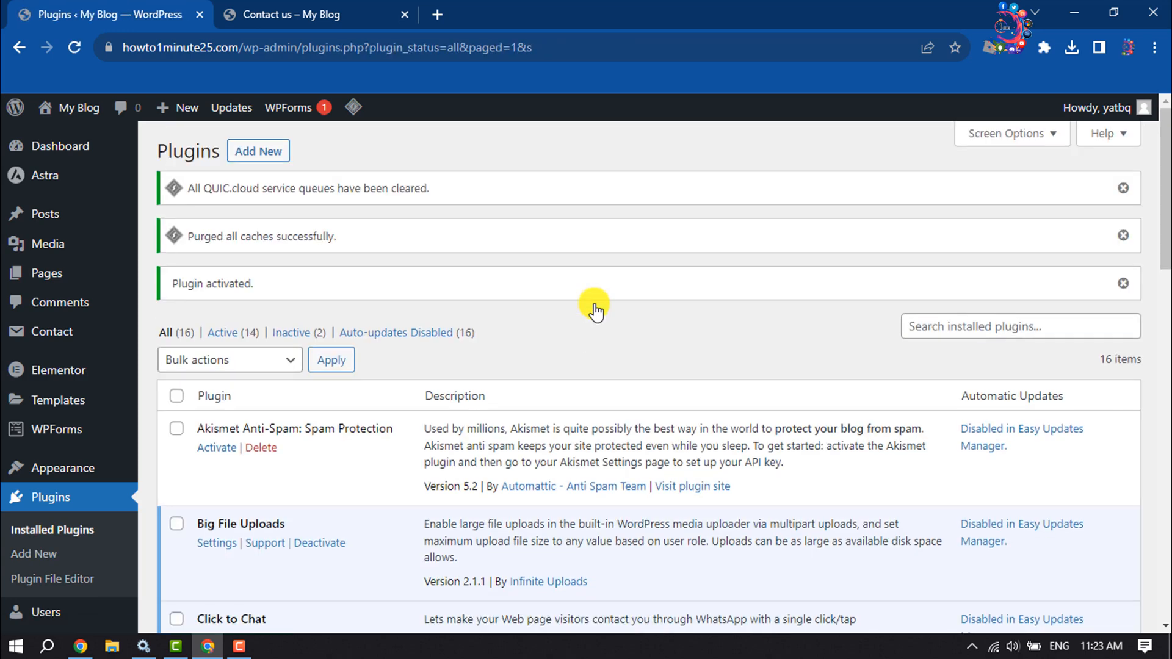
{"action": "mouse_move", "coordinate": [53, 331]}
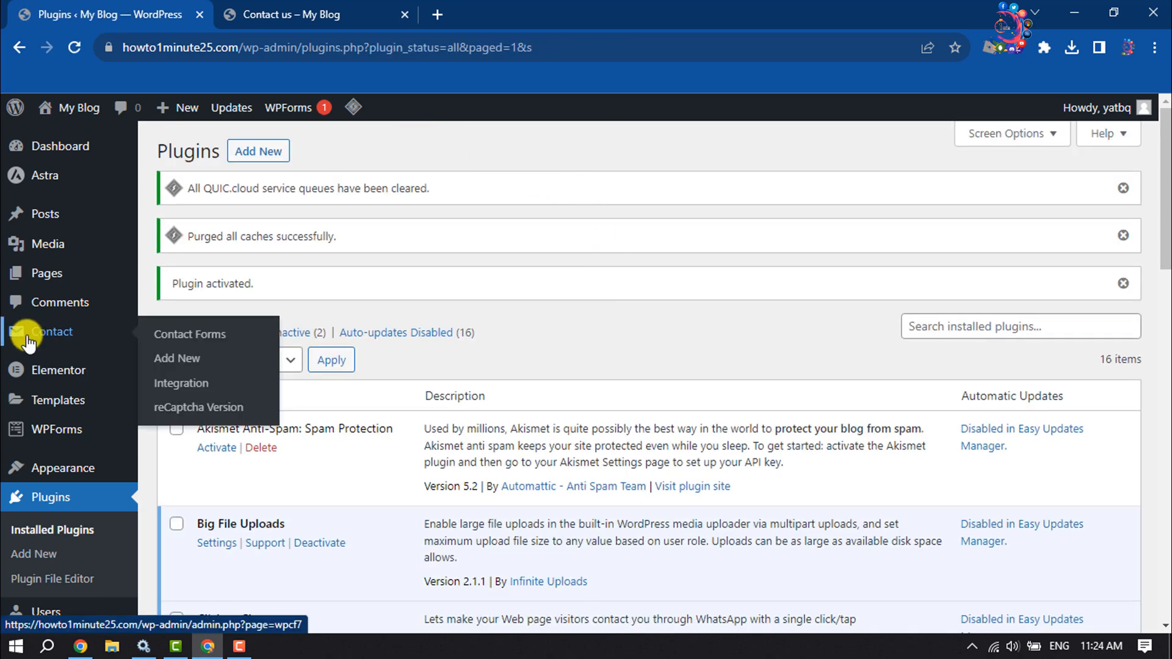
{"action": "mouse_move", "coordinate": [199, 408]}
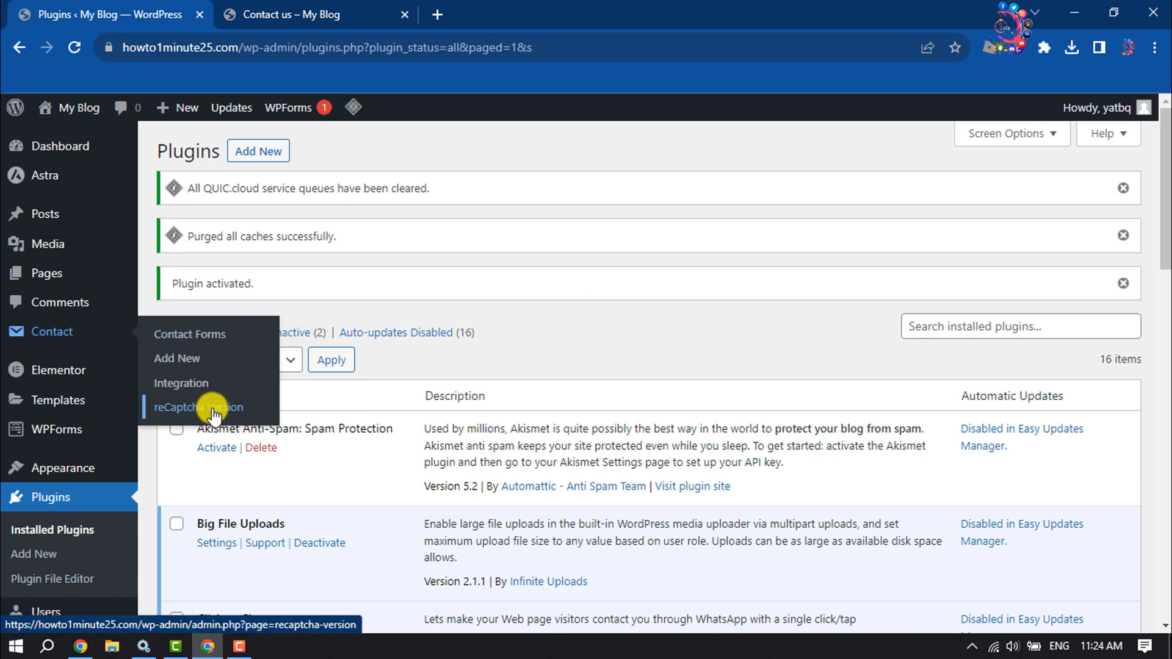
Step: Open Contact > reCaptcha Version to view the plugin's settings page
{"action": "left_click", "coordinate": [197, 406]}
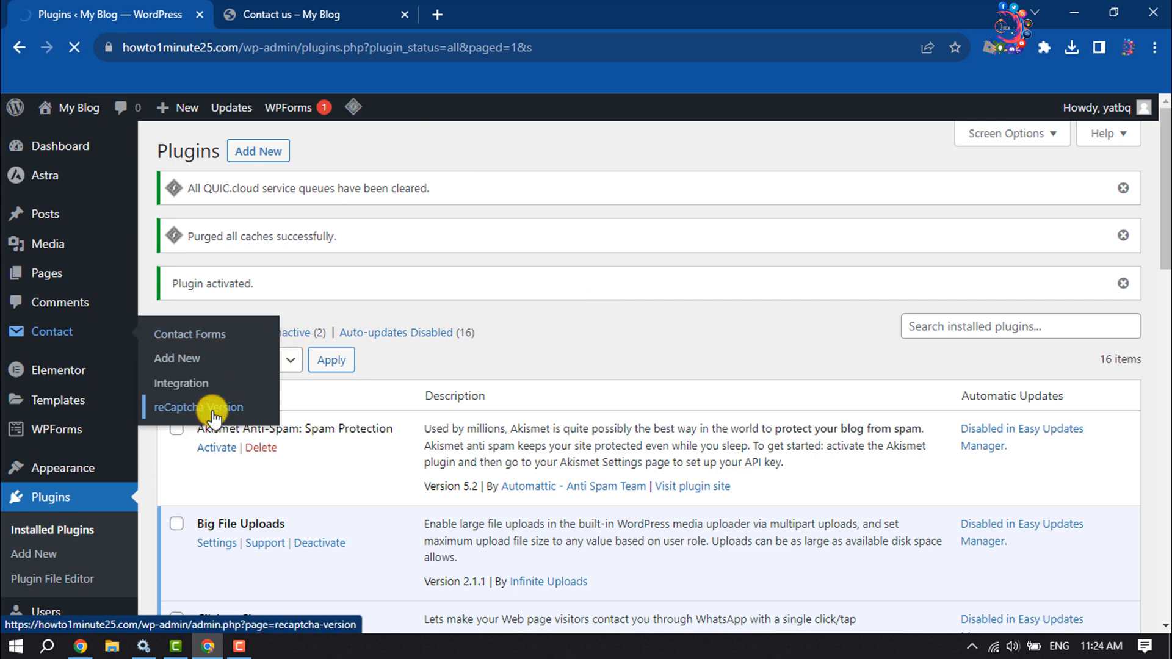
{"action": "left_click", "coordinate": [197, 407]}
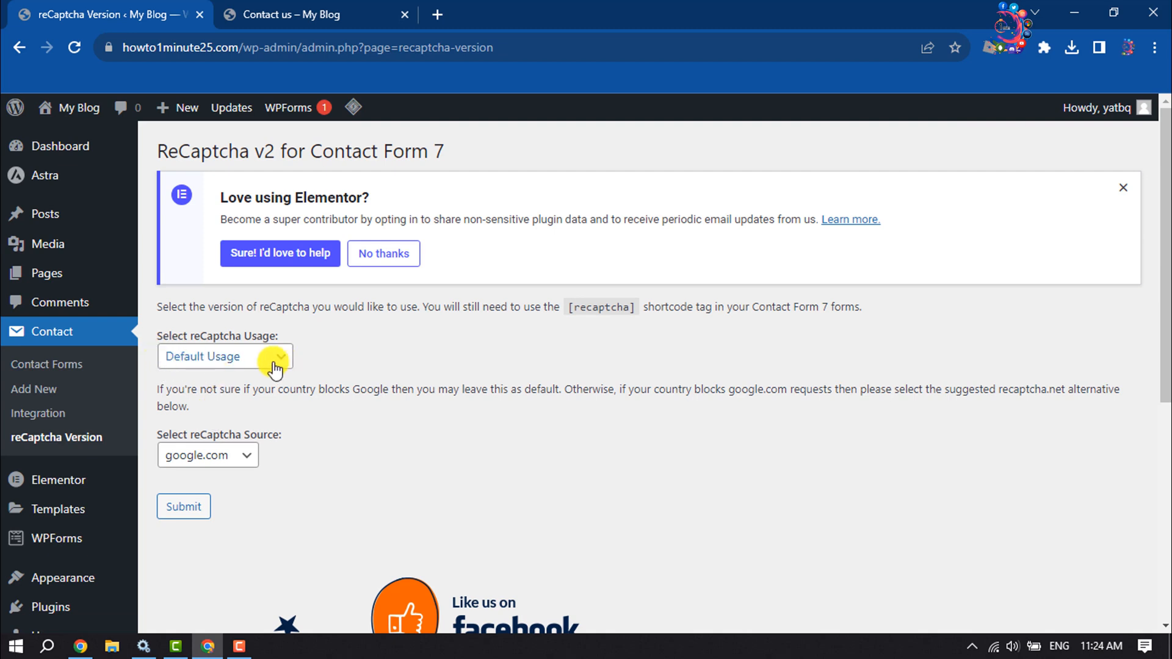
Step: Set usage to reCaptcha Version 2 with source google.com and submit the settings
{"action": "left_click", "coordinate": [224, 355]}
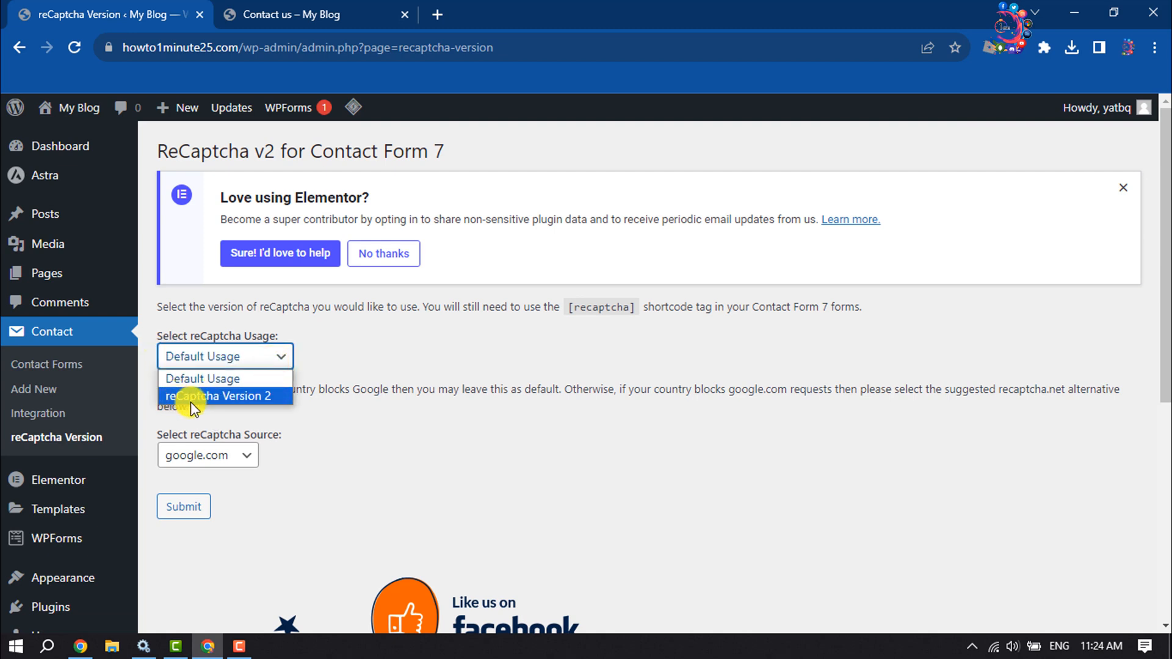
{"action": "left_click", "coordinate": [219, 396]}
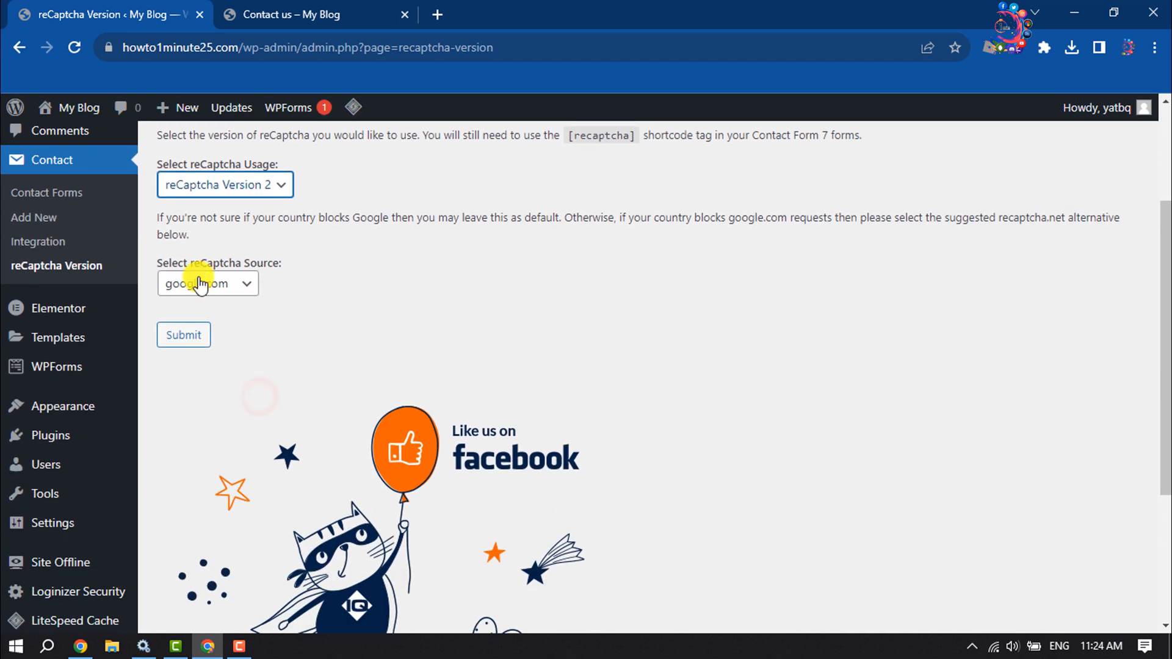
{"action": "left_click", "coordinate": [208, 283]}
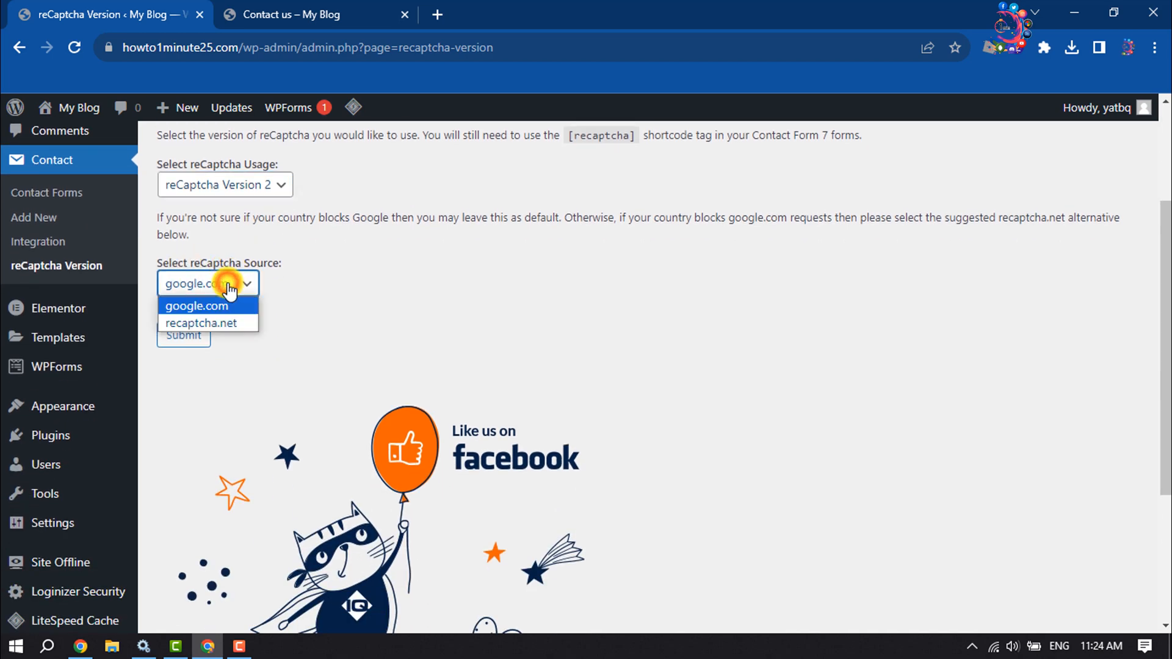
{"action": "left_click", "coordinate": [196, 305]}
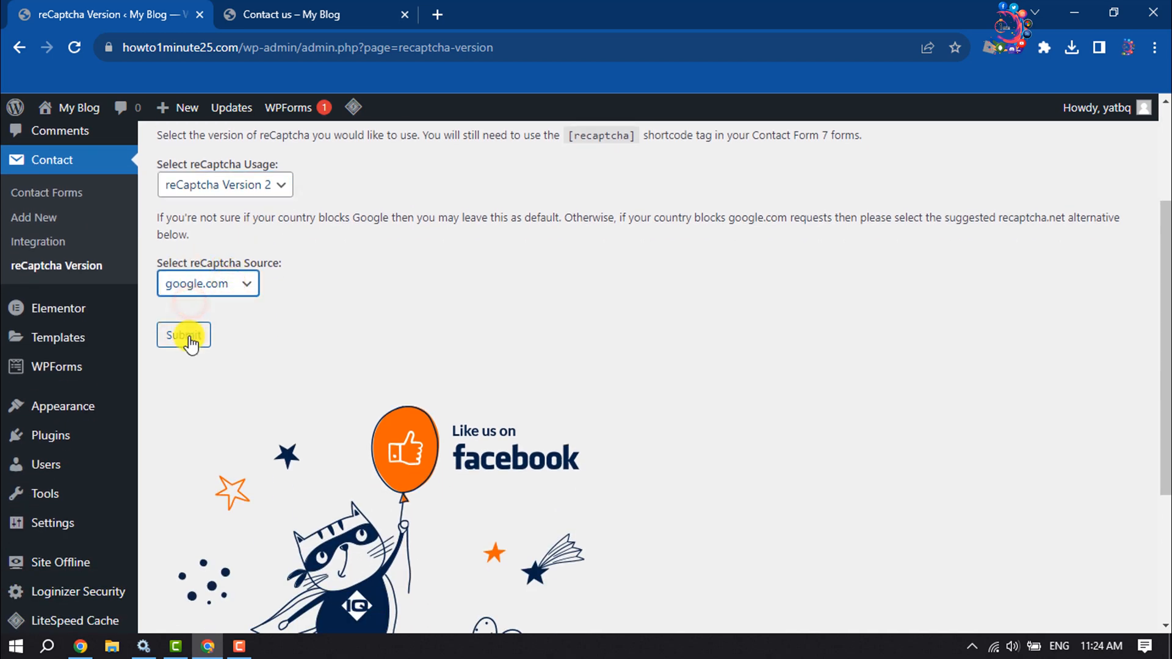
{"action": "left_click", "coordinate": [185, 335]}
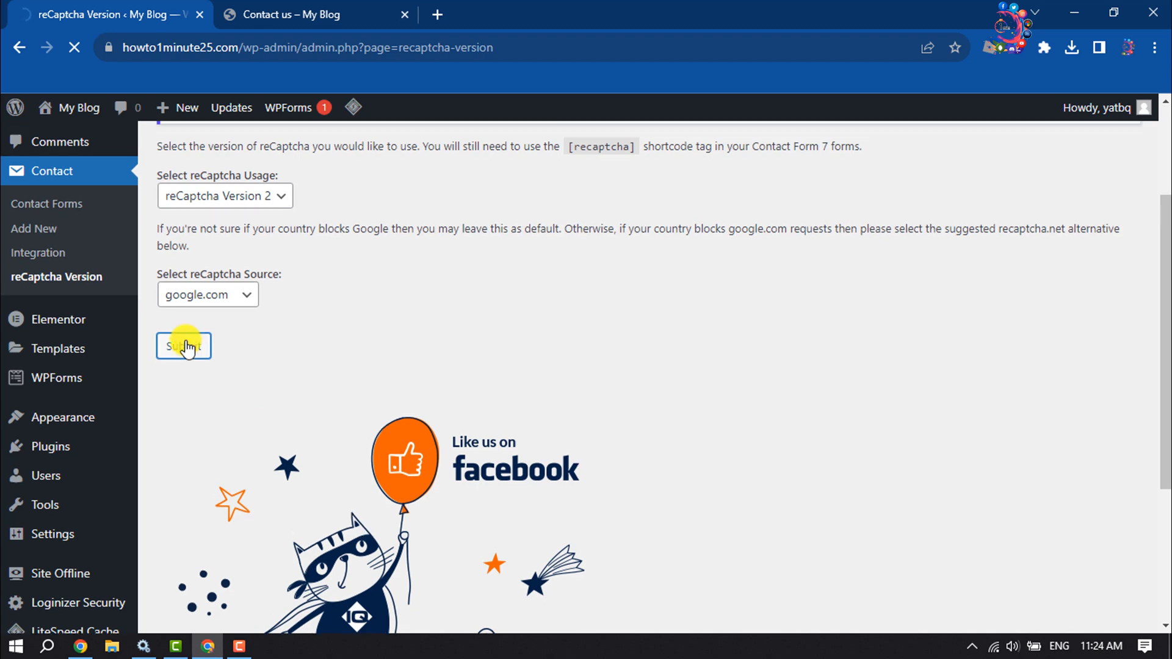
{"action": "left_click", "coordinate": [184, 345]}
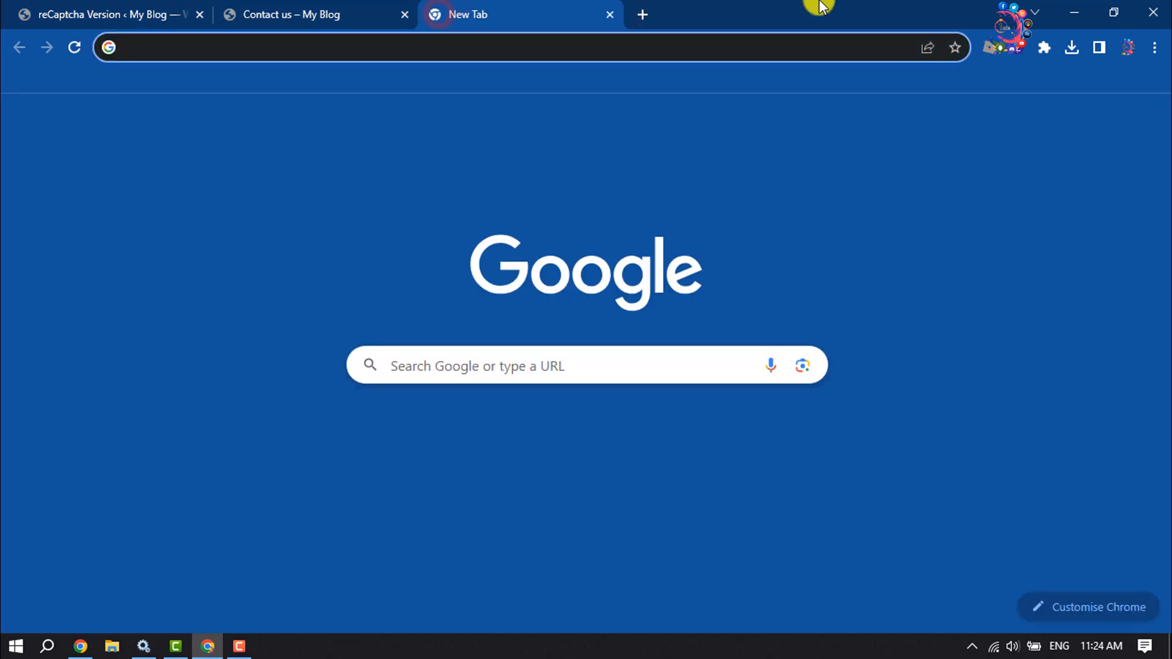
Step: Search 'recaptcha google' in a new tab and open the reCAPTCHA - Google result
{"action": "type", "text": "recaptcha goog"}
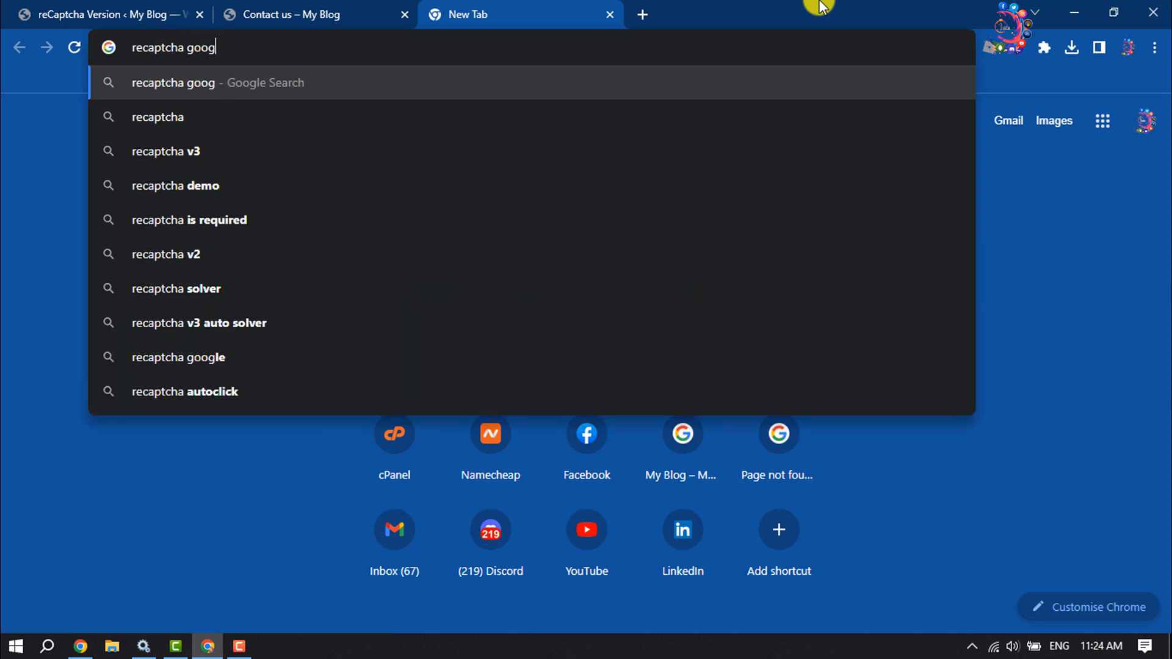
{"action": "left_click", "coordinate": [178, 357]}
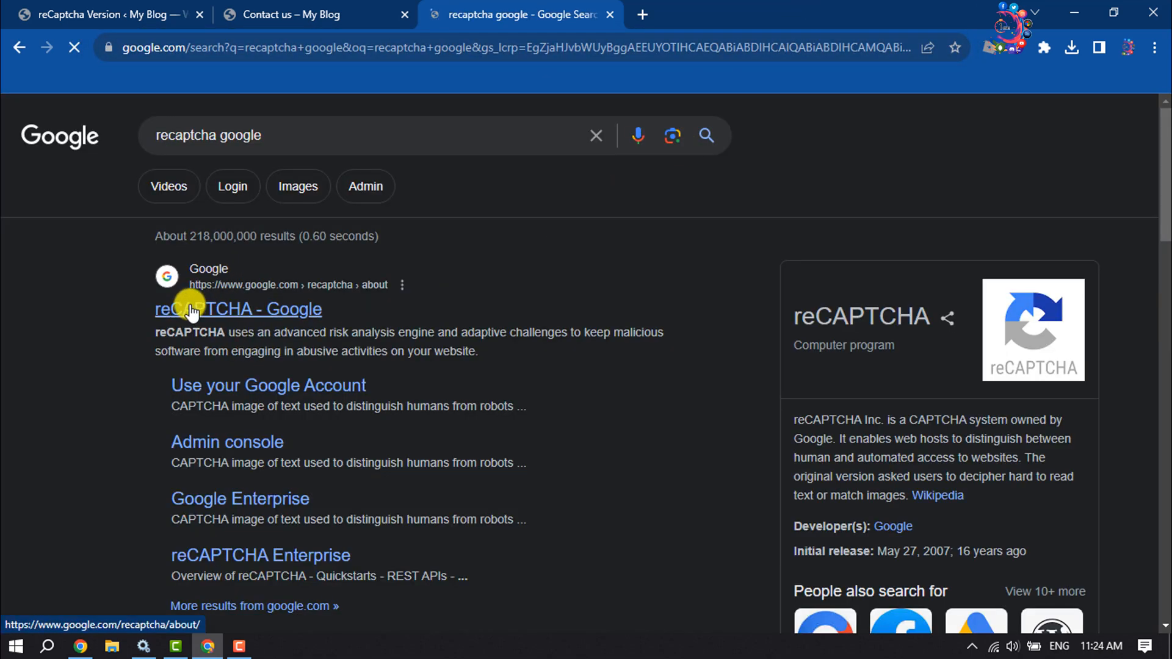
{"action": "left_click", "coordinate": [238, 309]}
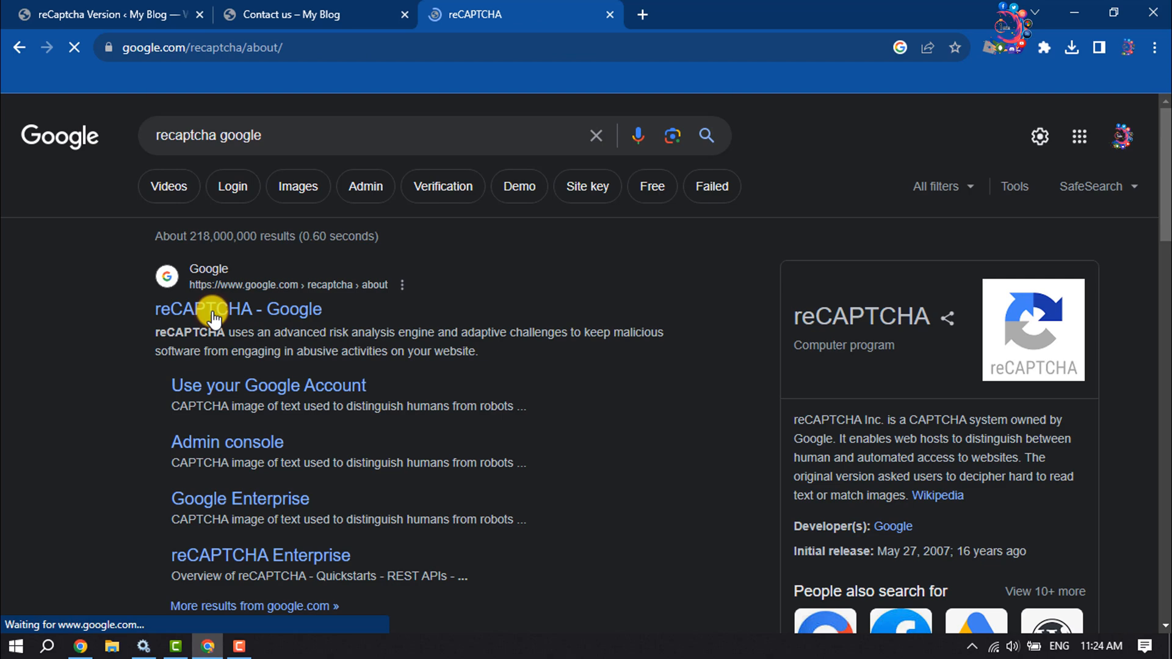
{"action": "left_click", "coordinate": [238, 309]}
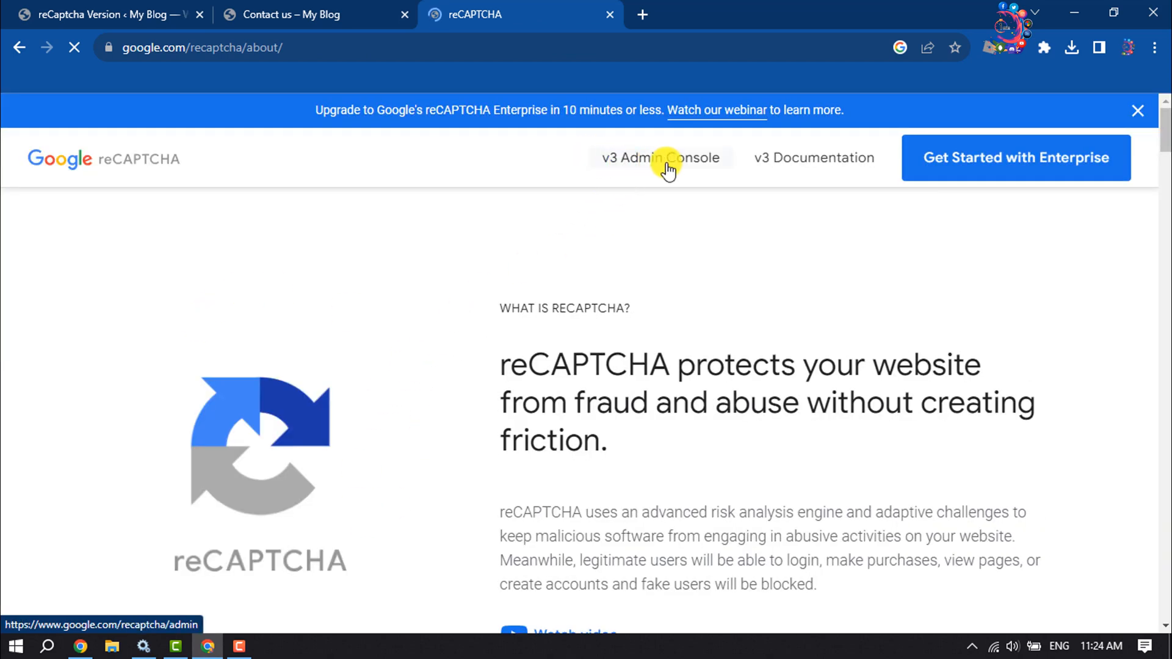
Step: In the reCAPTCHA admin console, enter howto1minute25.com as the new site's label and domain
{"action": "left_click", "coordinate": [661, 158]}
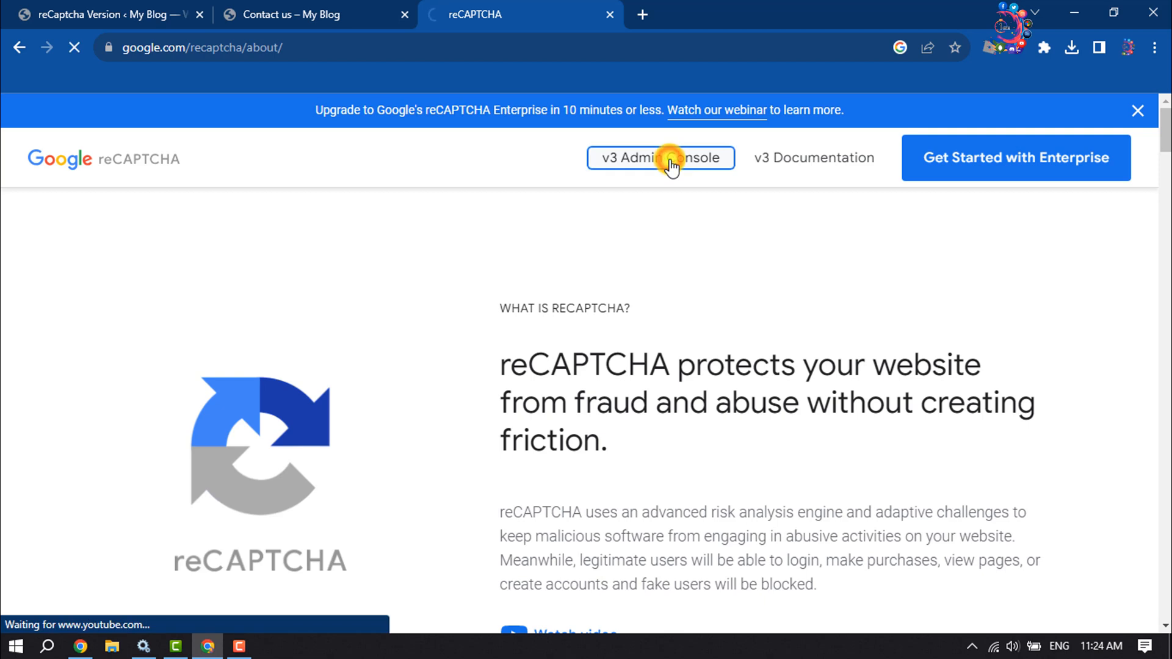
{"action": "left_click", "coordinate": [661, 158]}
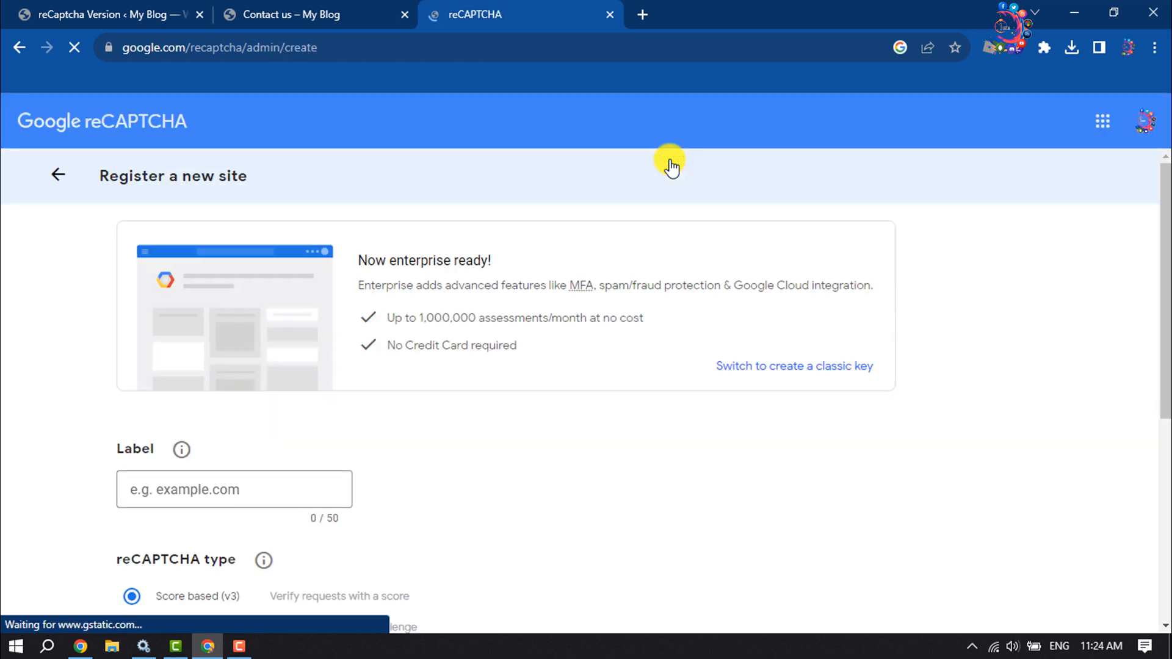
{"action": "left_click", "coordinate": [233, 317]}
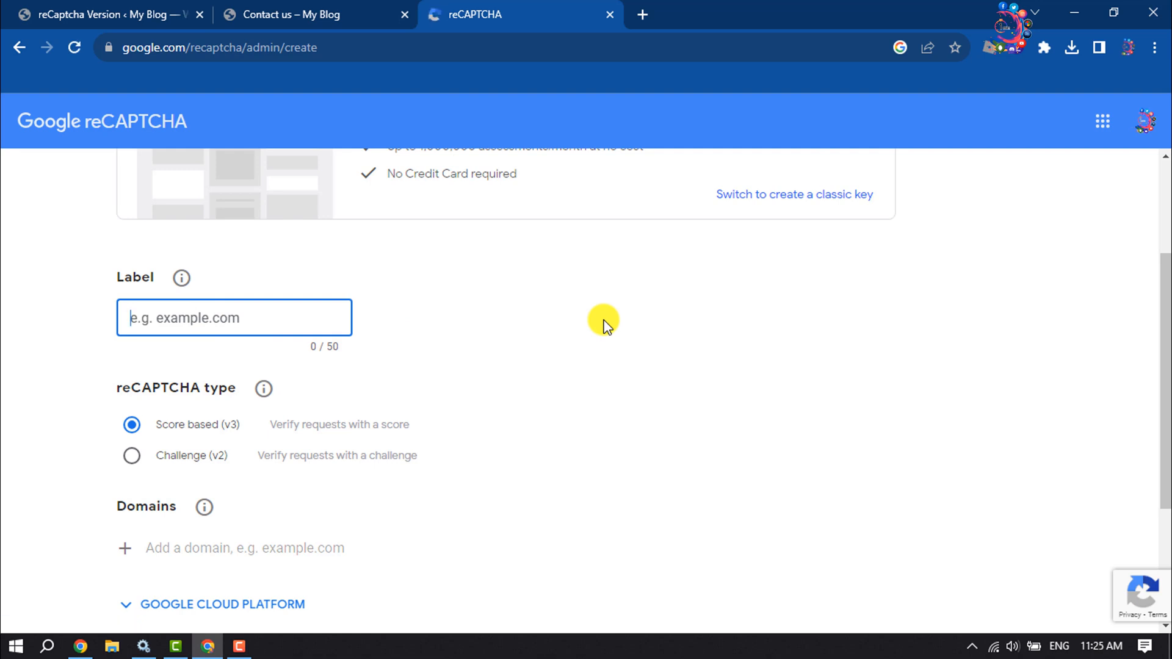
{"action": "type", "text": "howto1m"}
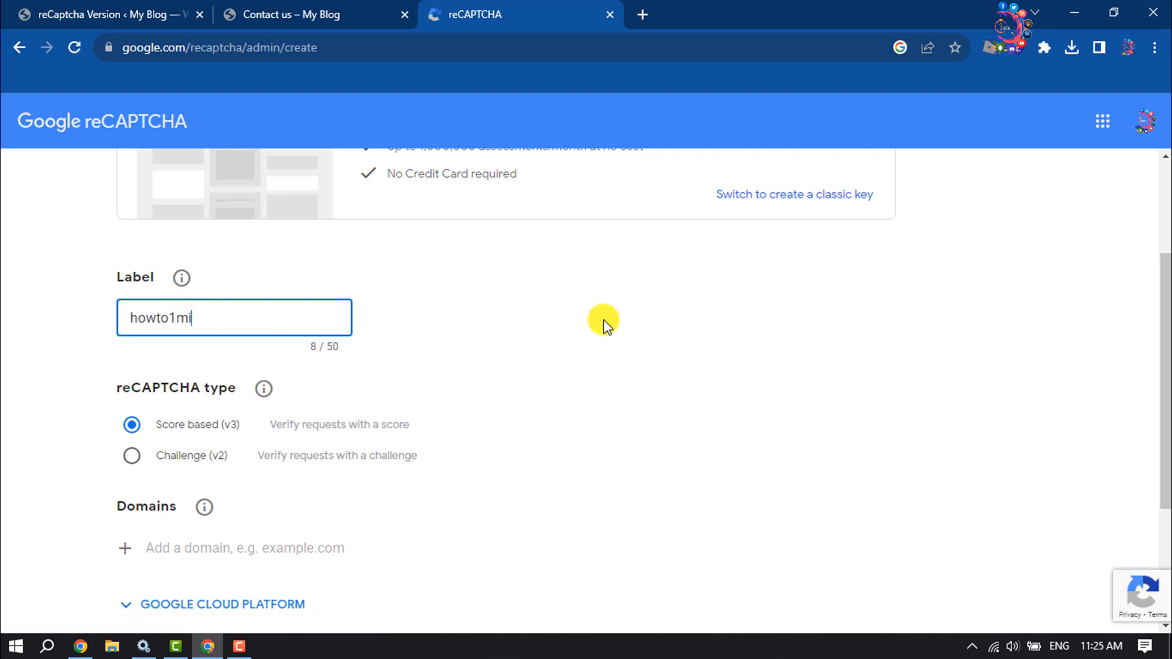
{"action": "type", "text": "inute25"}
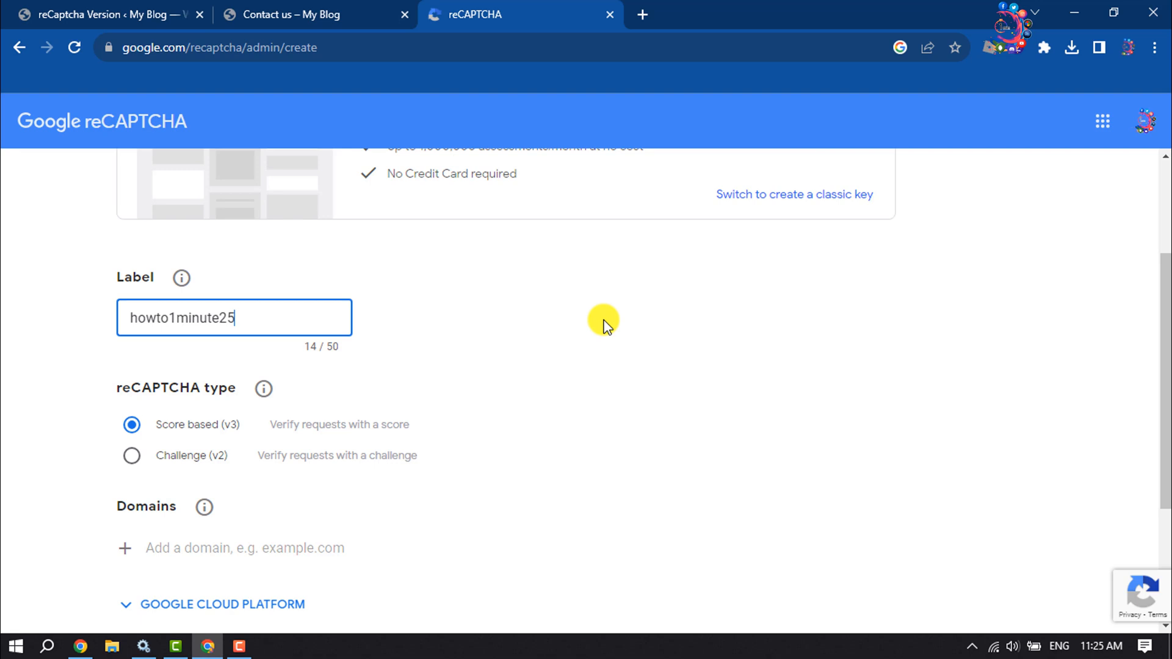
{"action": "type", "text": ".com"}
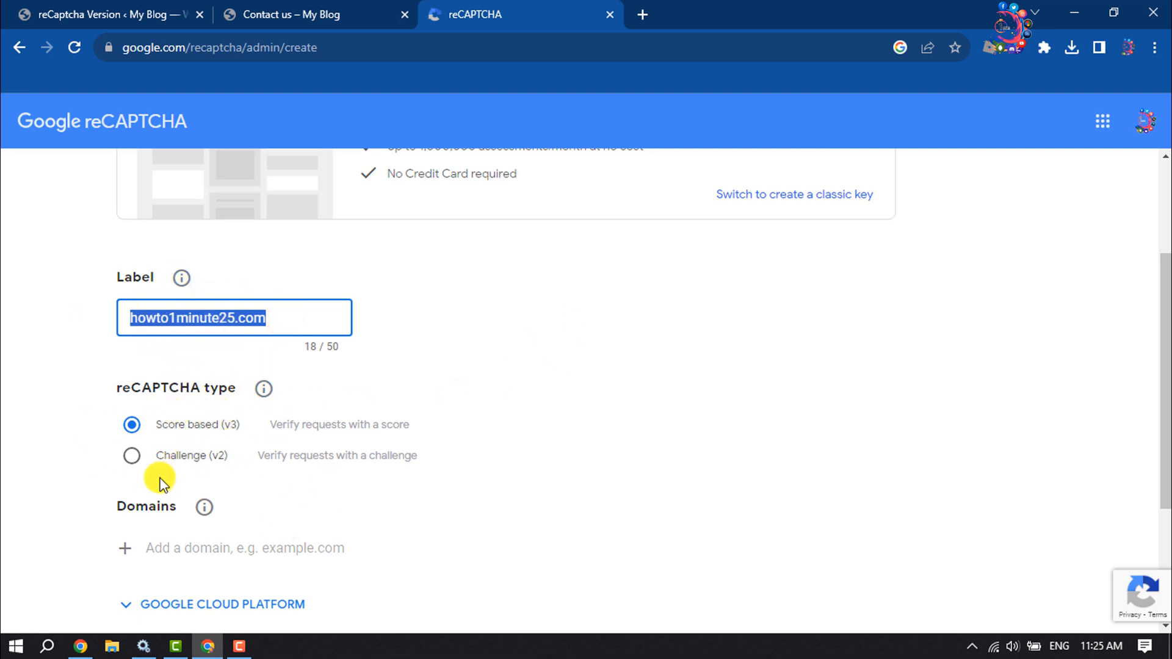
Step: Choose Challenge (v2) 'I'm not a robot' Checkbox, accept the terms and submit to get the keys
{"action": "left_click", "coordinate": [132, 456]}
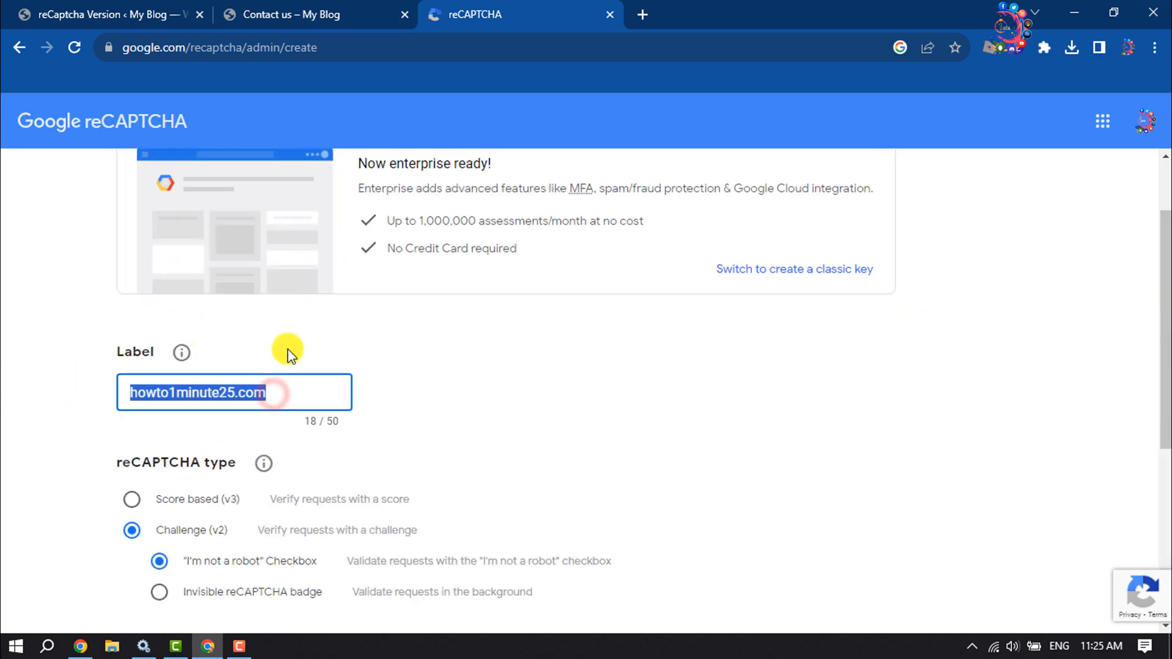
{"action": "scroll", "scroll_direction": "down", "scroll_amount": 3}
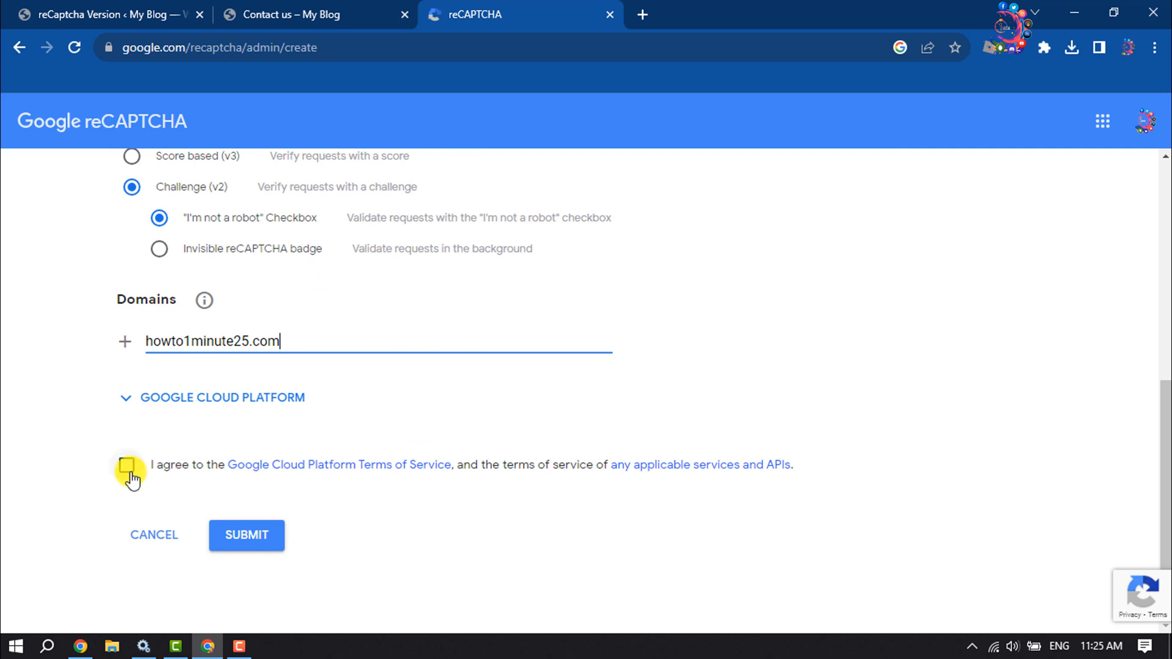
{"action": "left_click", "coordinate": [126, 465]}
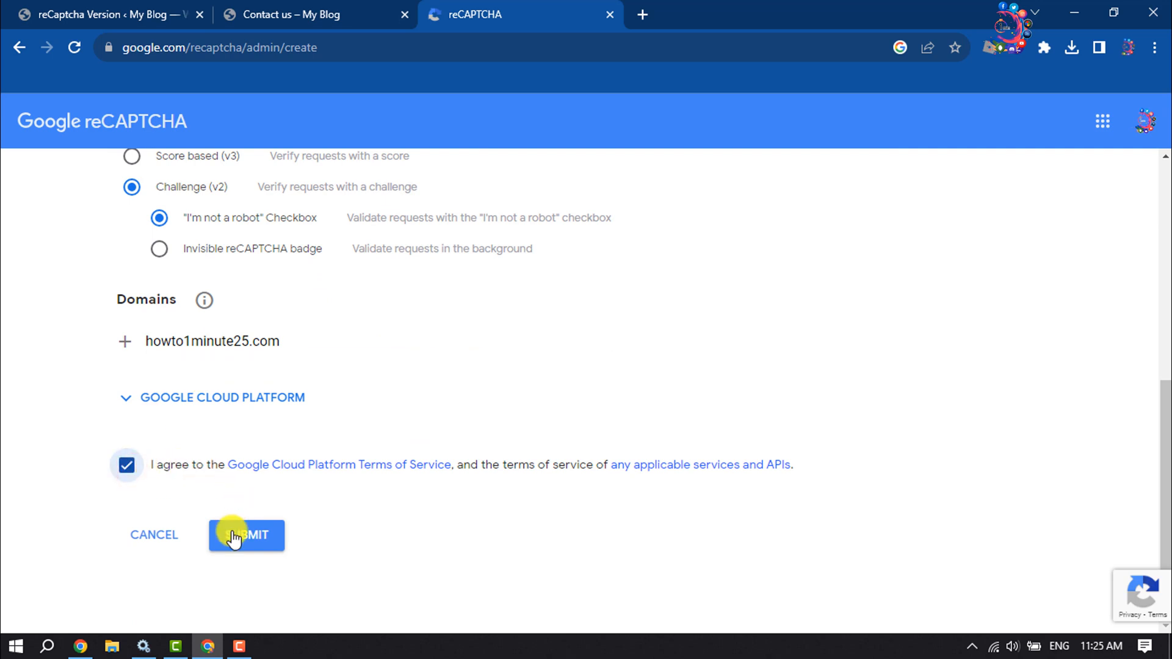
{"action": "left_click", "coordinate": [245, 535]}
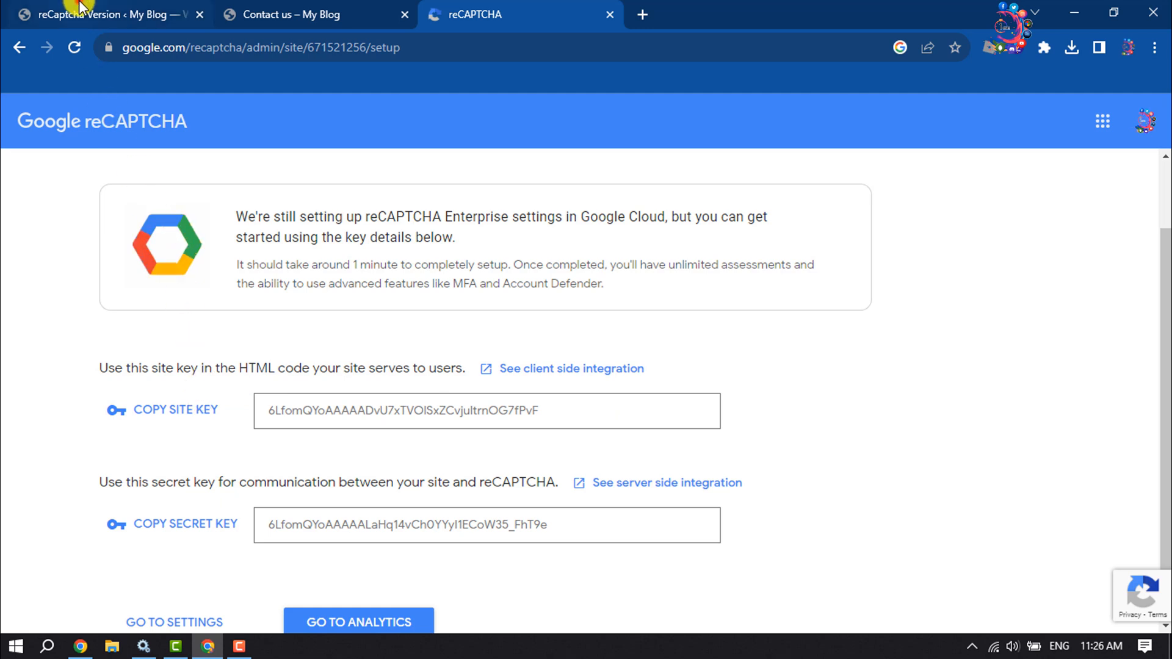
Step: Back in WordPress, open Contact Form 7's Integration page and start the reCAPTCHA setup
{"action": "left_click", "coordinate": [105, 15]}
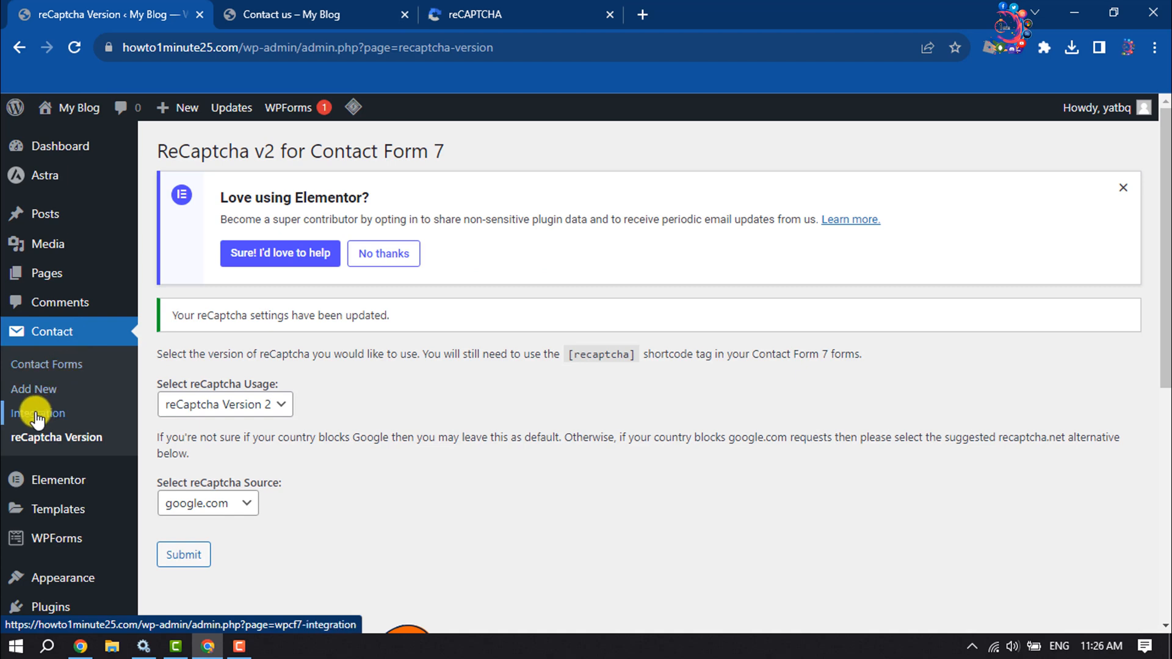
{"action": "left_click", "coordinate": [38, 414]}
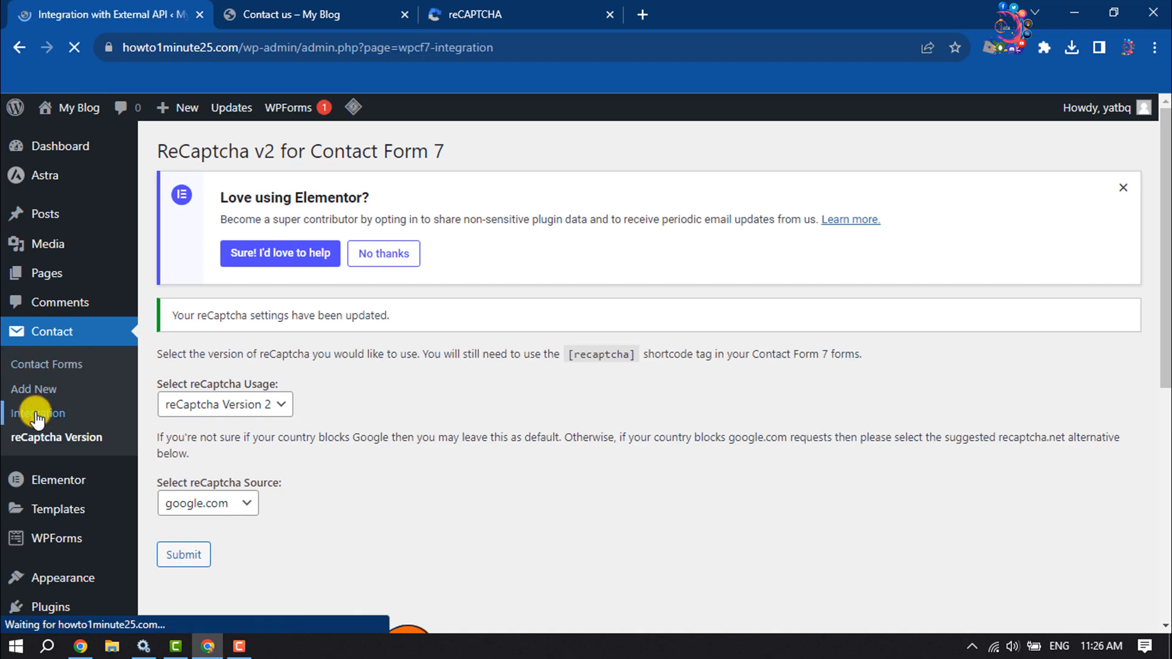
{"action": "left_click", "coordinate": [39, 413]}
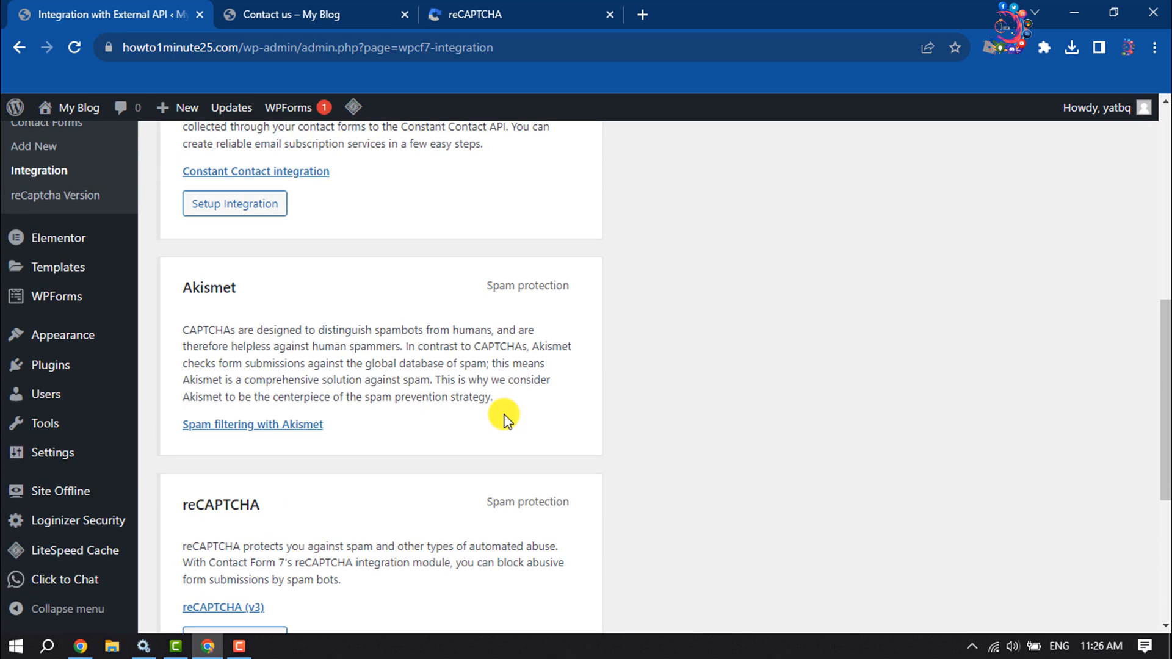
{"action": "scroll", "scroll_direction": "down", "scroll_amount": 3}
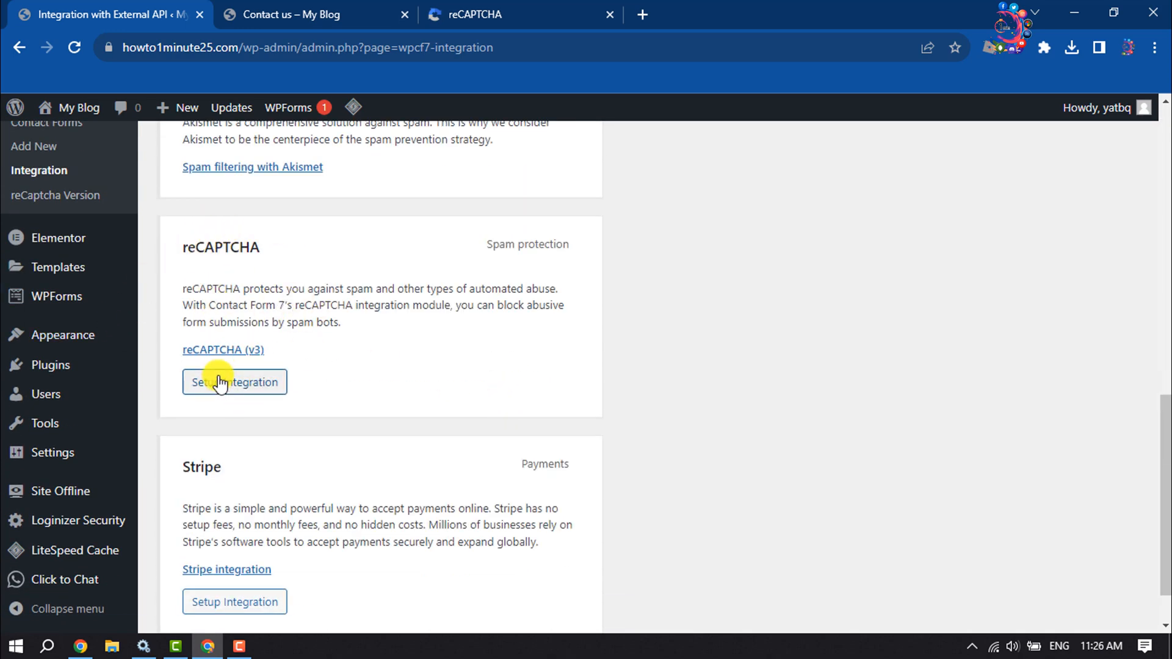
{"action": "left_click", "coordinate": [234, 383]}
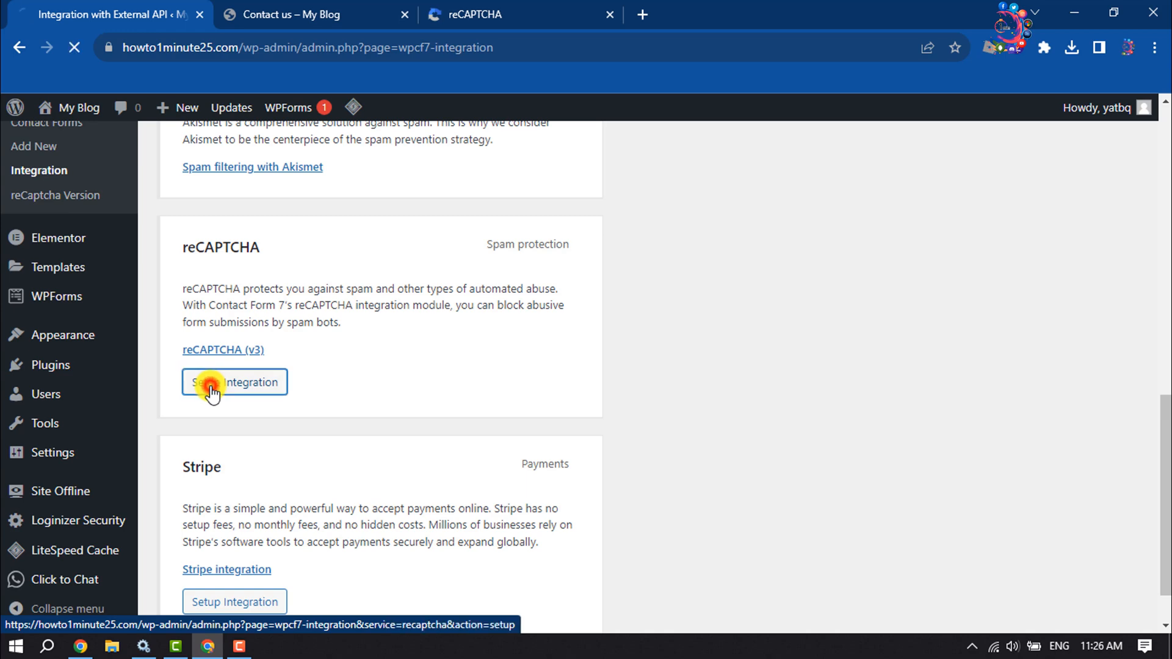
{"action": "left_click", "coordinate": [234, 382]}
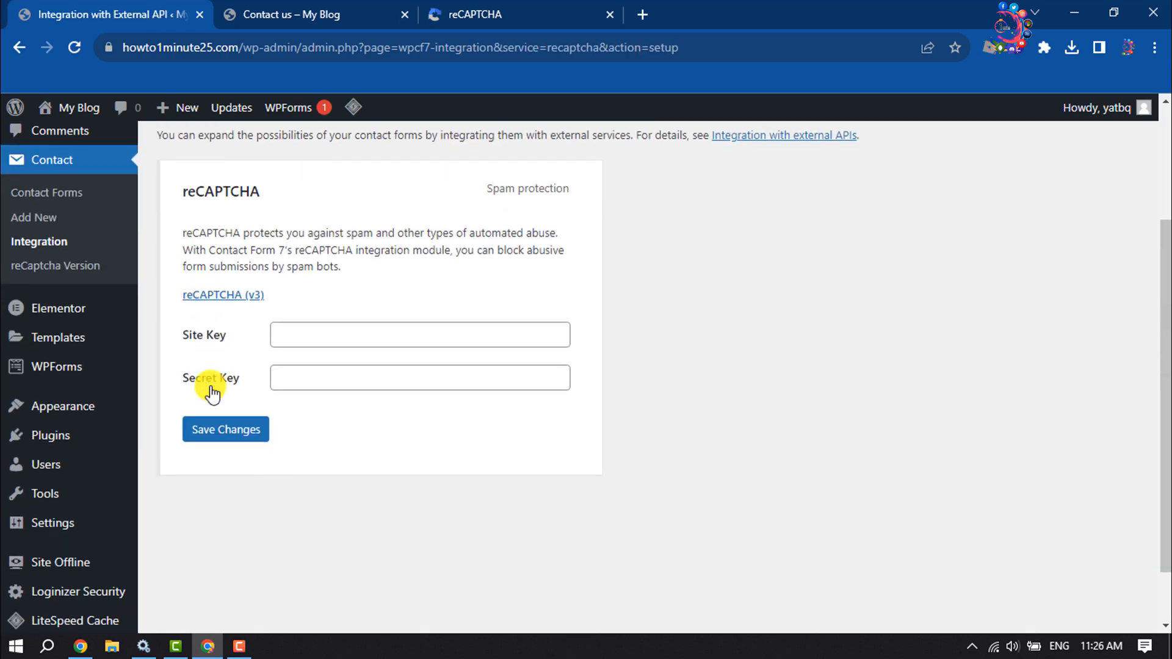
Step: Paste the copied site key and secret key into their fields and save the changes
{"action": "right_click", "coordinate": [419, 335]}
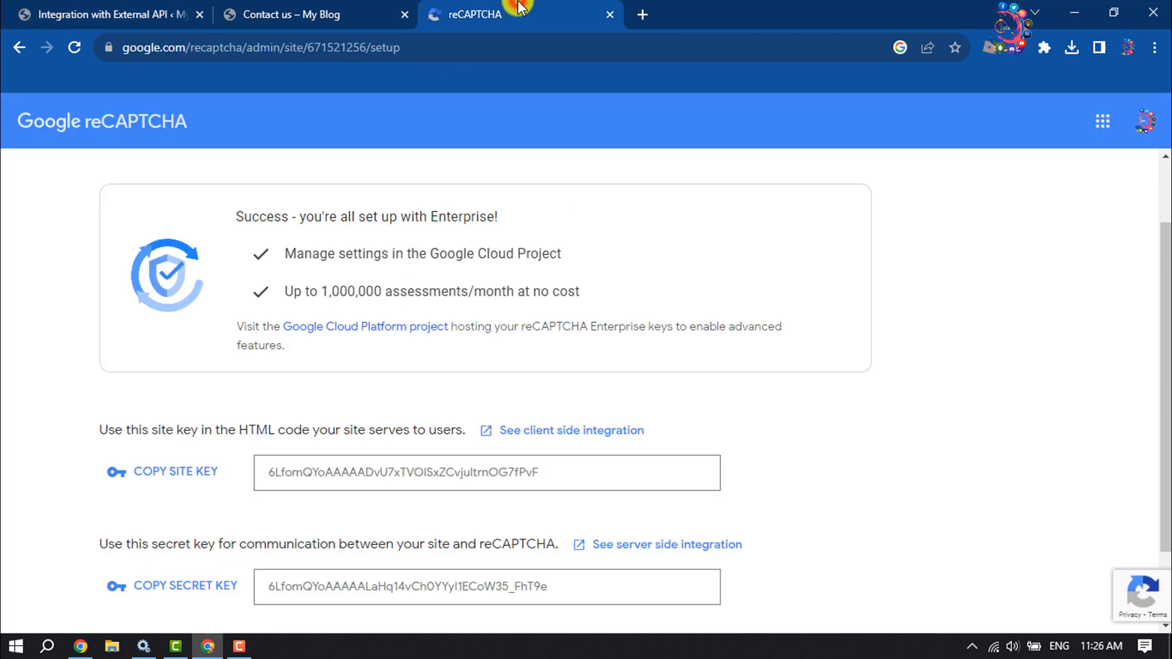
{"action": "scroll", "scroll_direction": "down", "scroll_amount": 3}
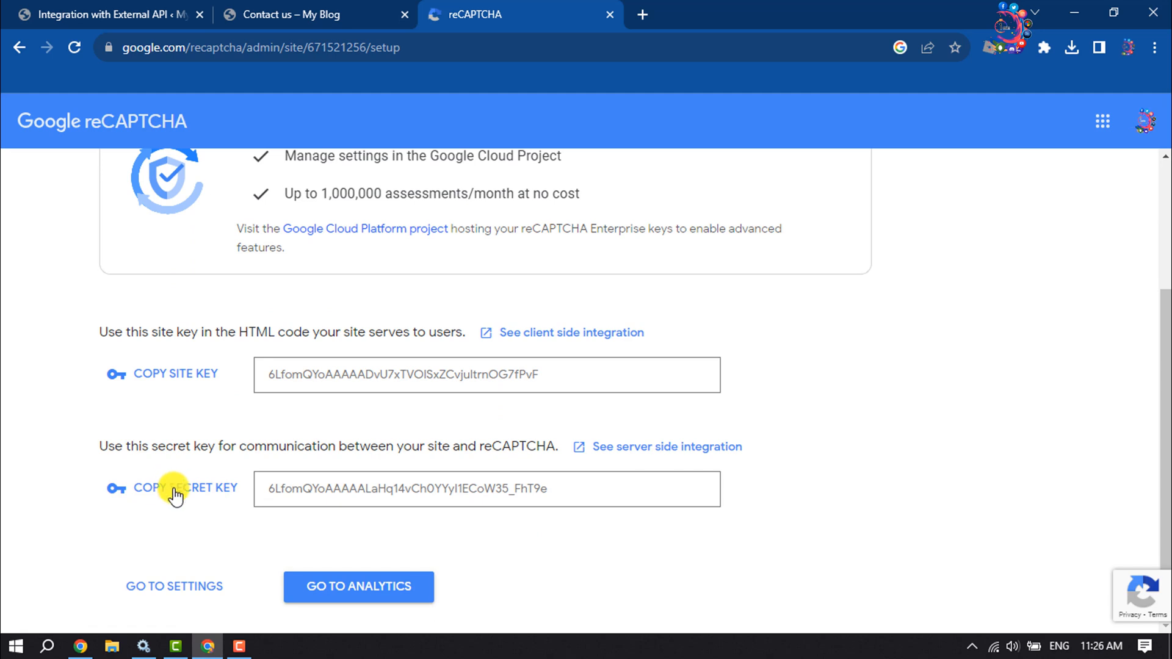
{"action": "left_click", "coordinate": [113, 15]}
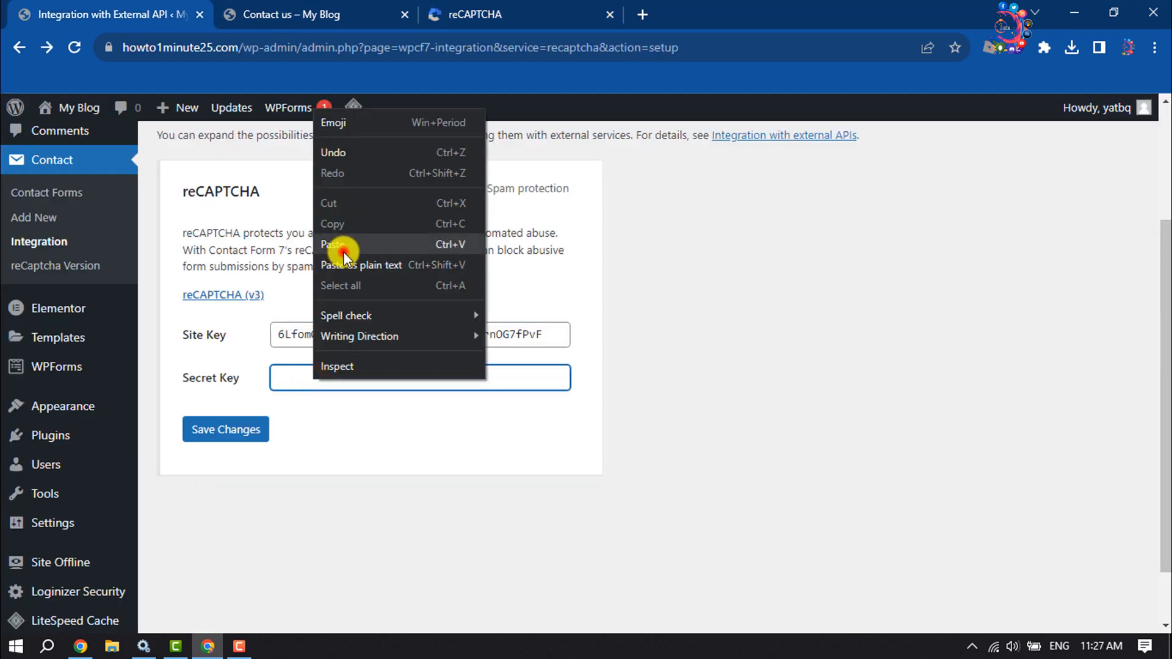
{"action": "left_click", "coordinate": [224, 428]}
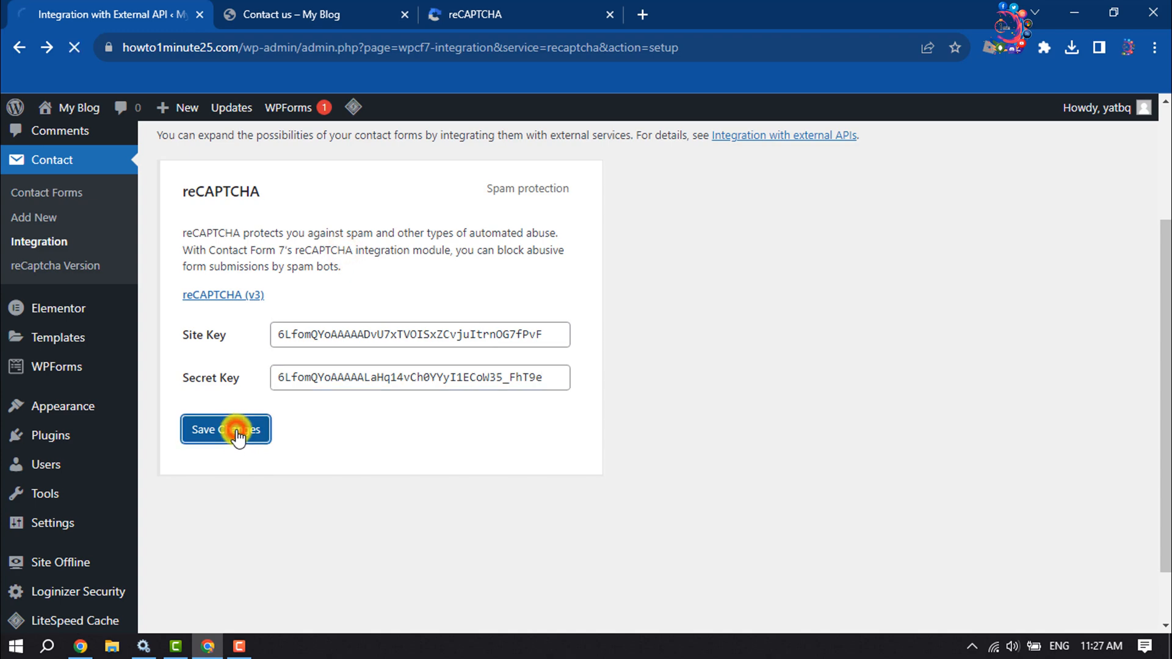
{"action": "left_click", "coordinate": [226, 429]}
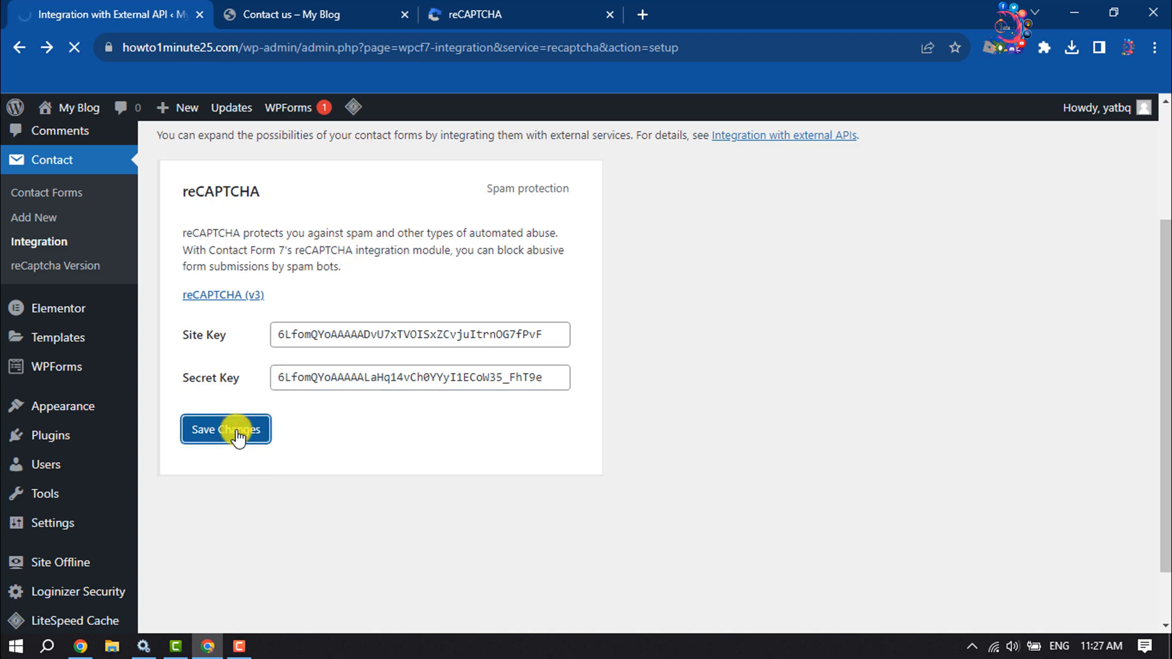
{"action": "left_click", "coordinate": [226, 428]}
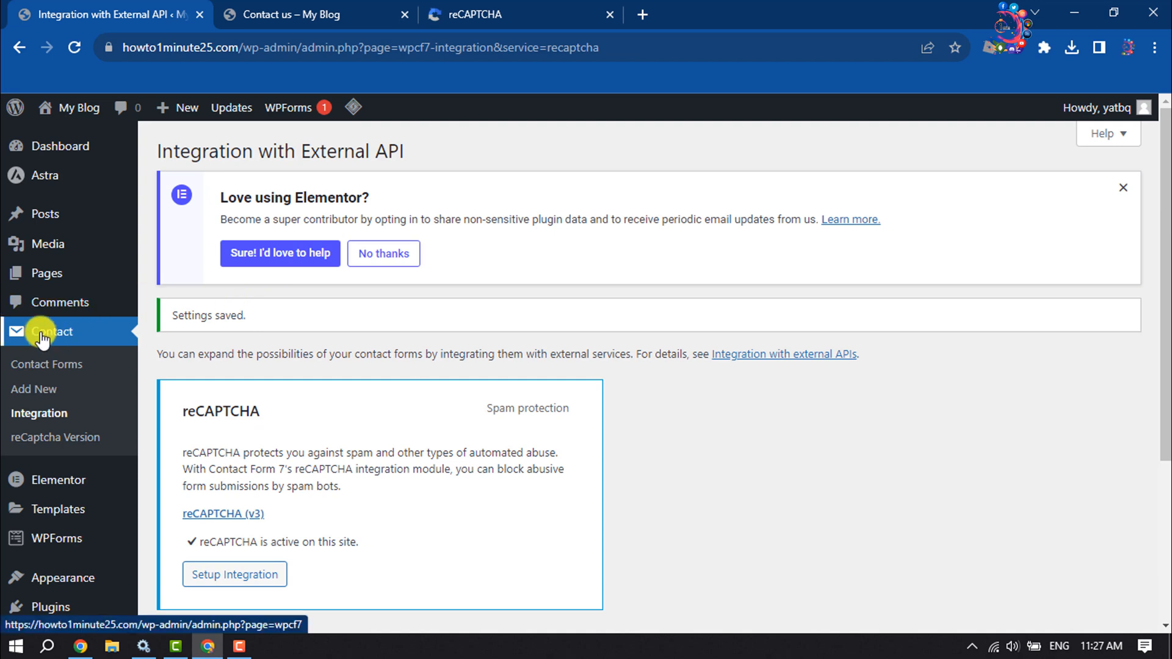
Step: Open Contact form 1 for editing from Contact > Contact Forms, checking the live page briefly
{"action": "left_click", "coordinate": [48, 364]}
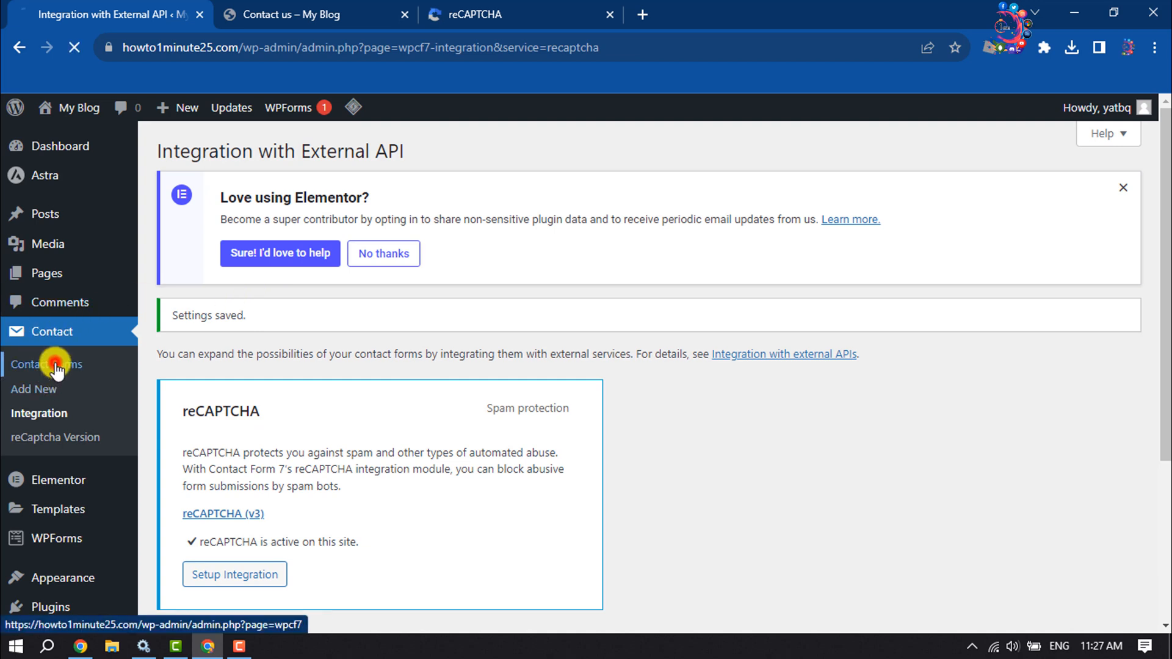
{"action": "left_click", "coordinate": [45, 364]}
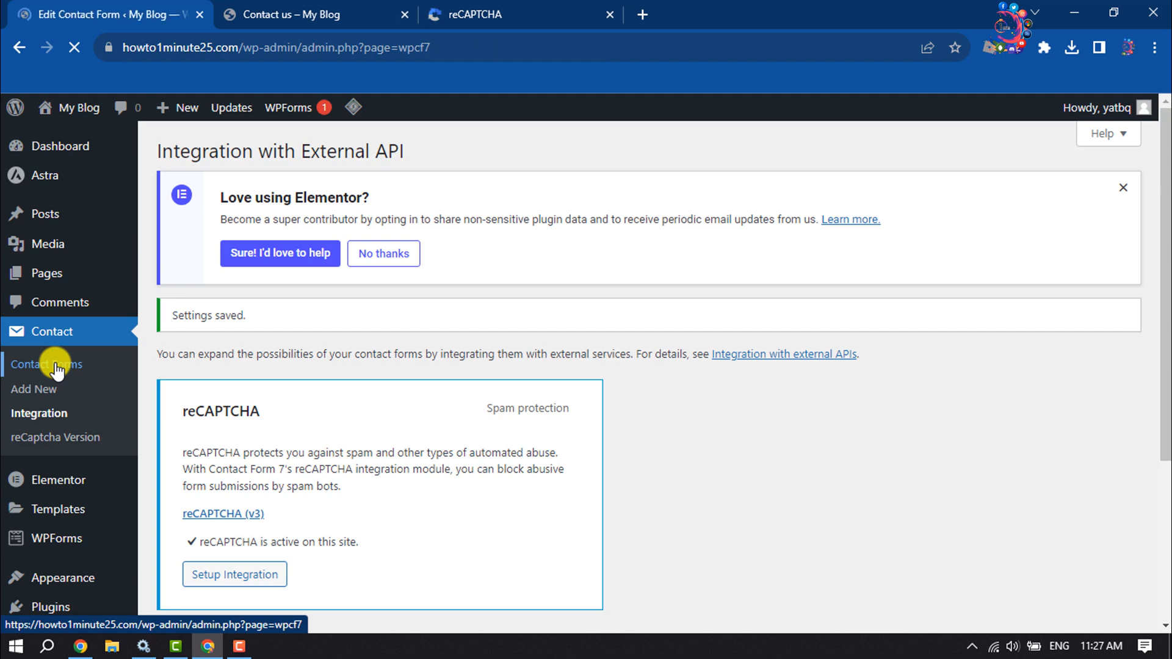
{"action": "left_click", "coordinate": [46, 364]}
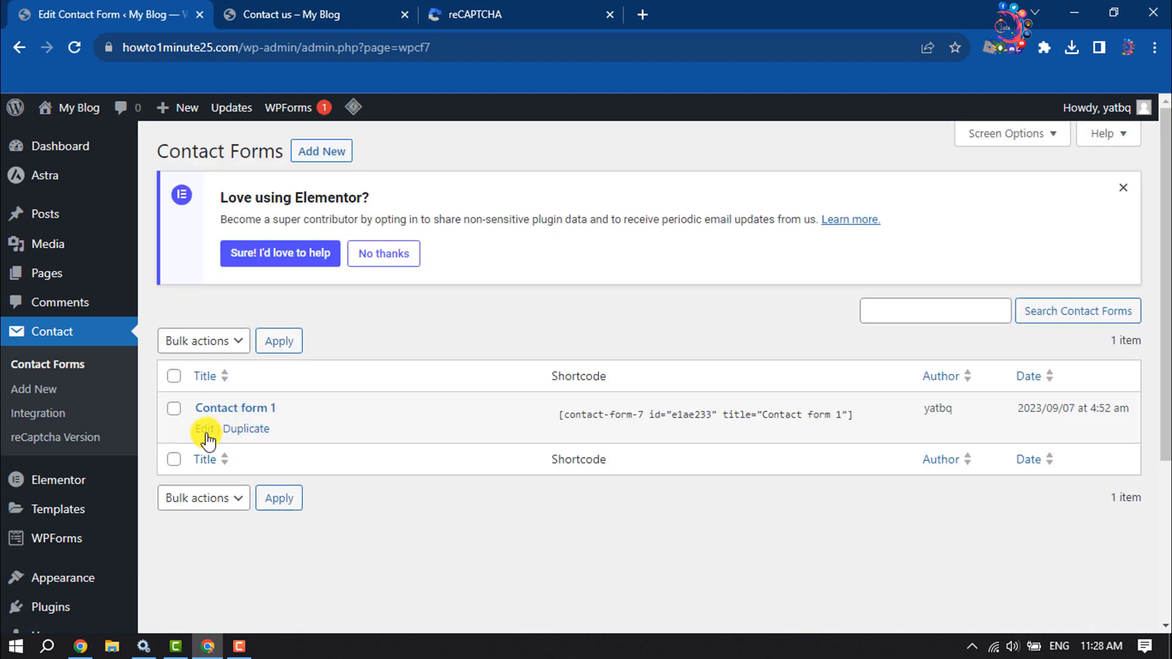
{"action": "left_click", "coordinate": [204, 429]}
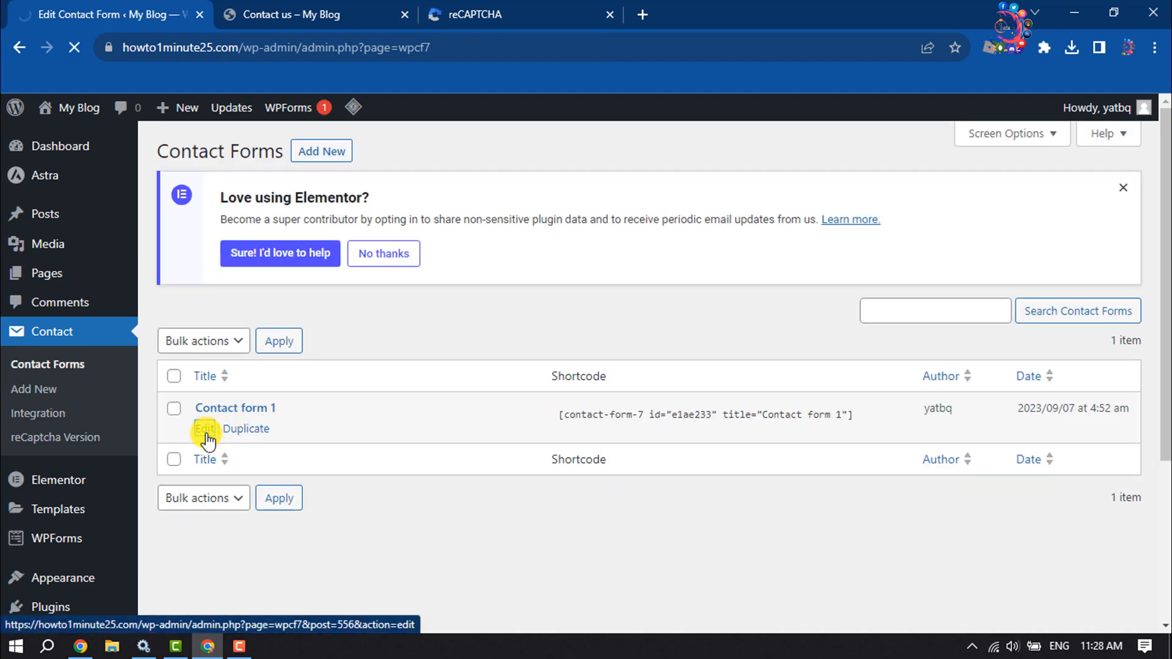
{"action": "left_click", "coordinate": [307, 14]}
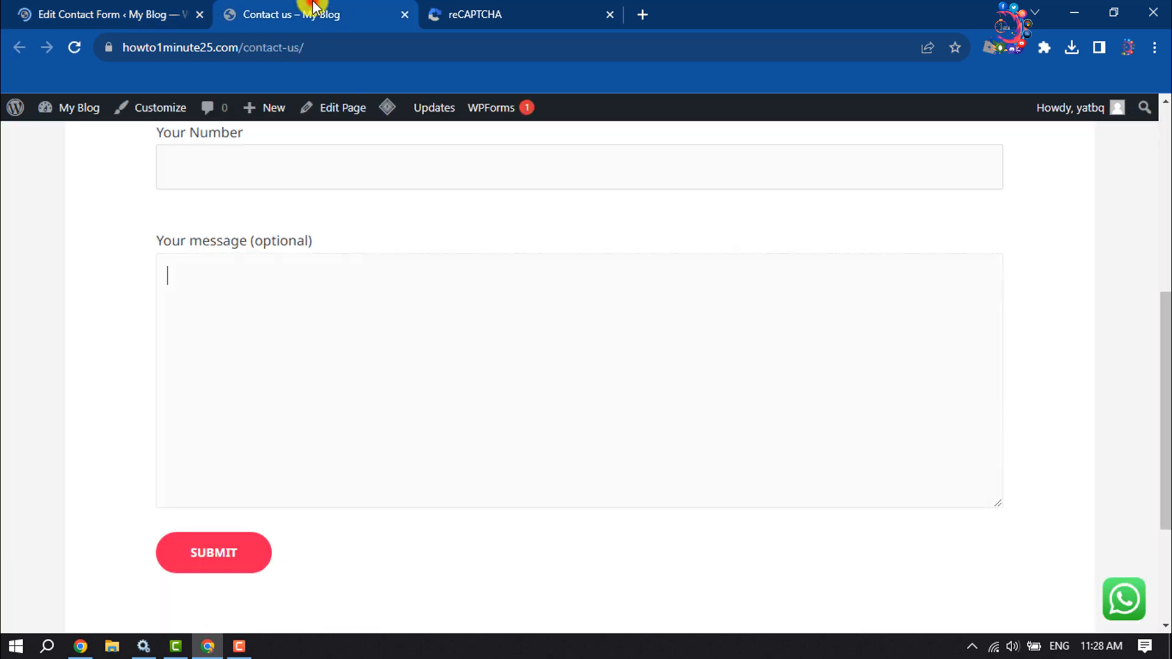
{"action": "scroll", "scroll_direction": "down", "scroll_amount": 3}
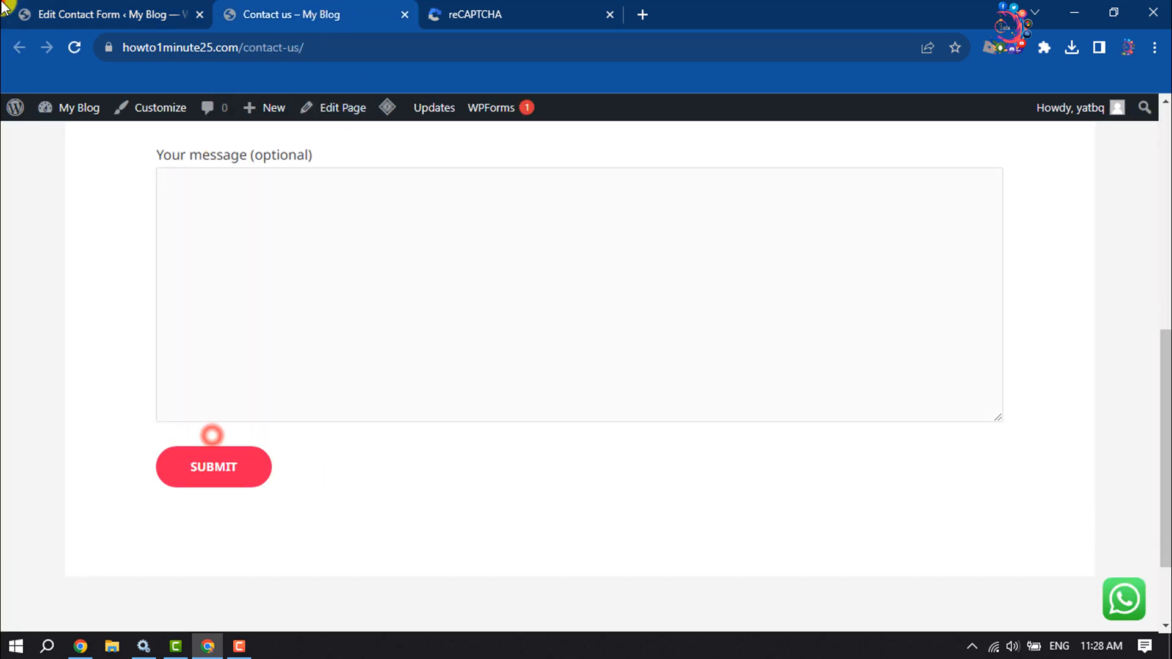
{"action": "left_click", "coordinate": [105, 15]}
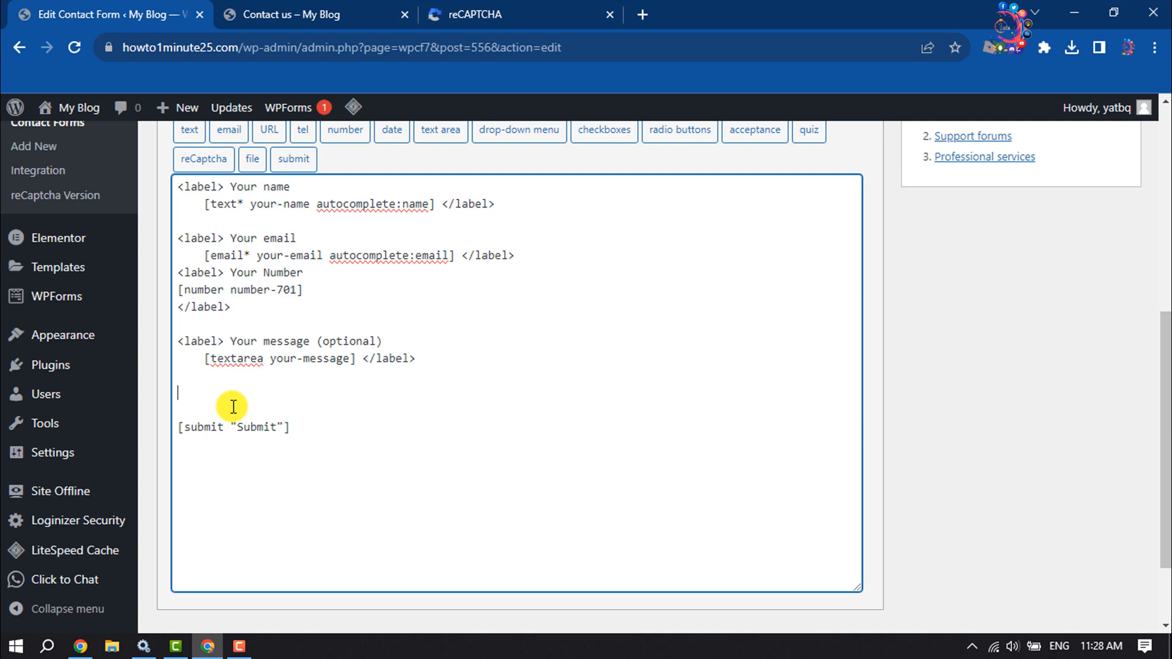
Step: Insert the [recaptcha] tag above the submit tag and save the form
{"action": "type", "text": "]"}
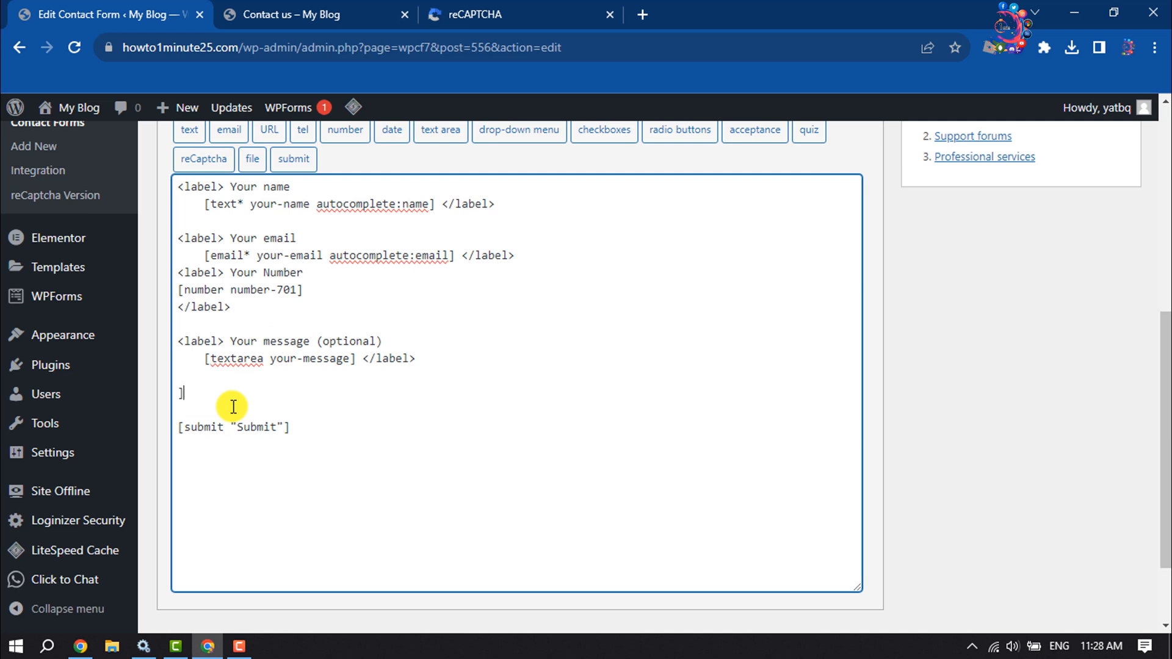
{"action": "type", "text": "[recaptcha"}
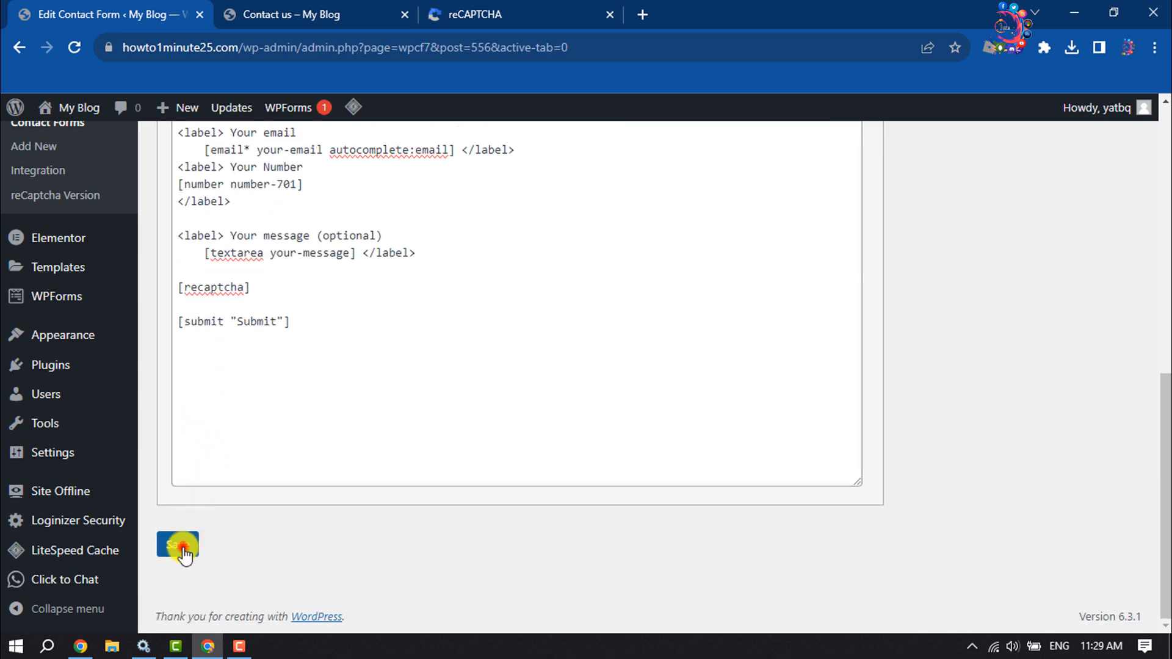
{"action": "left_click", "coordinate": [177, 545]}
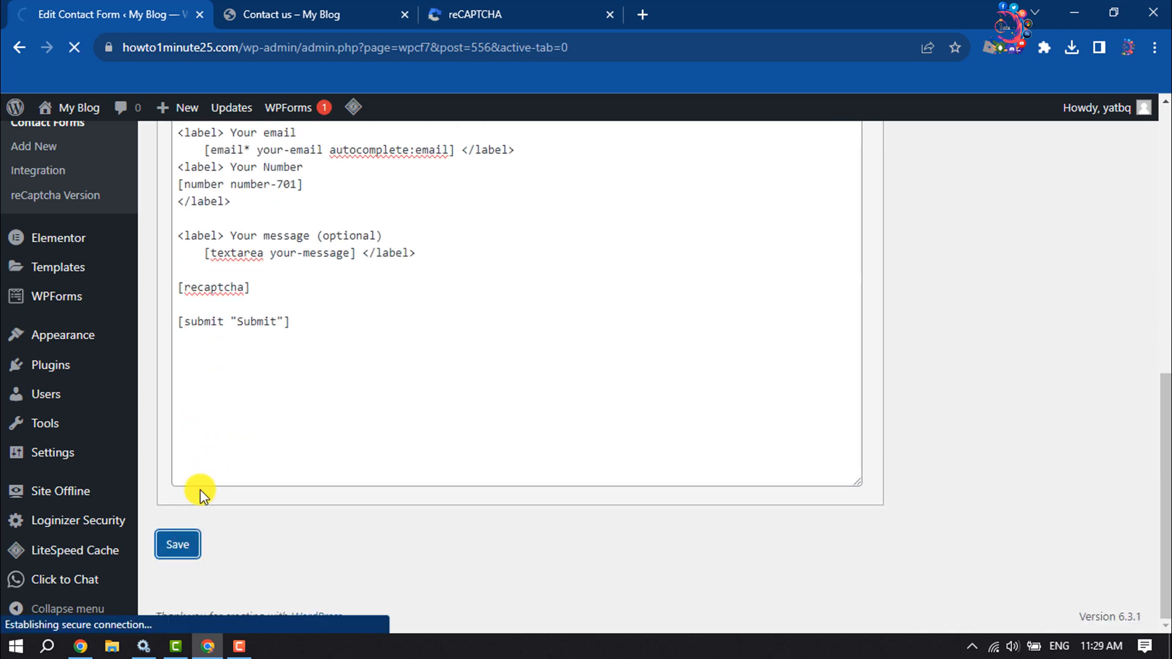
{"action": "left_click", "coordinate": [177, 545]}
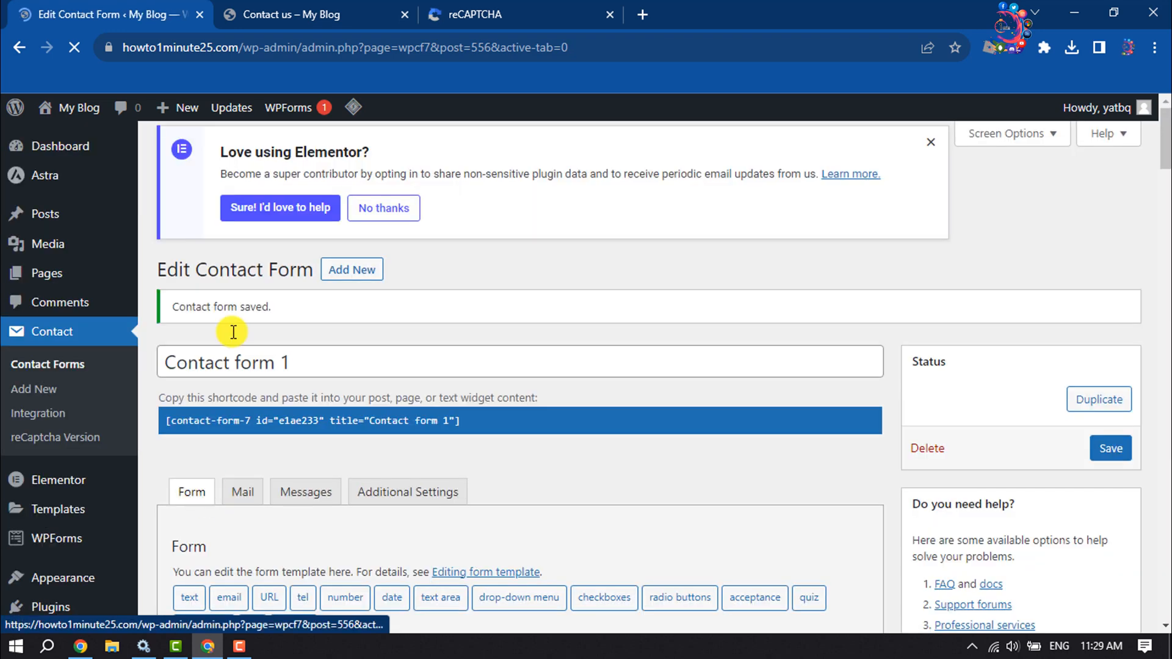
Step: Reload the live Contact Us page and tick the new 'I'm not a robot' checkbox above Submit
{"action": "left_click", "coordinate": [299, 15]}
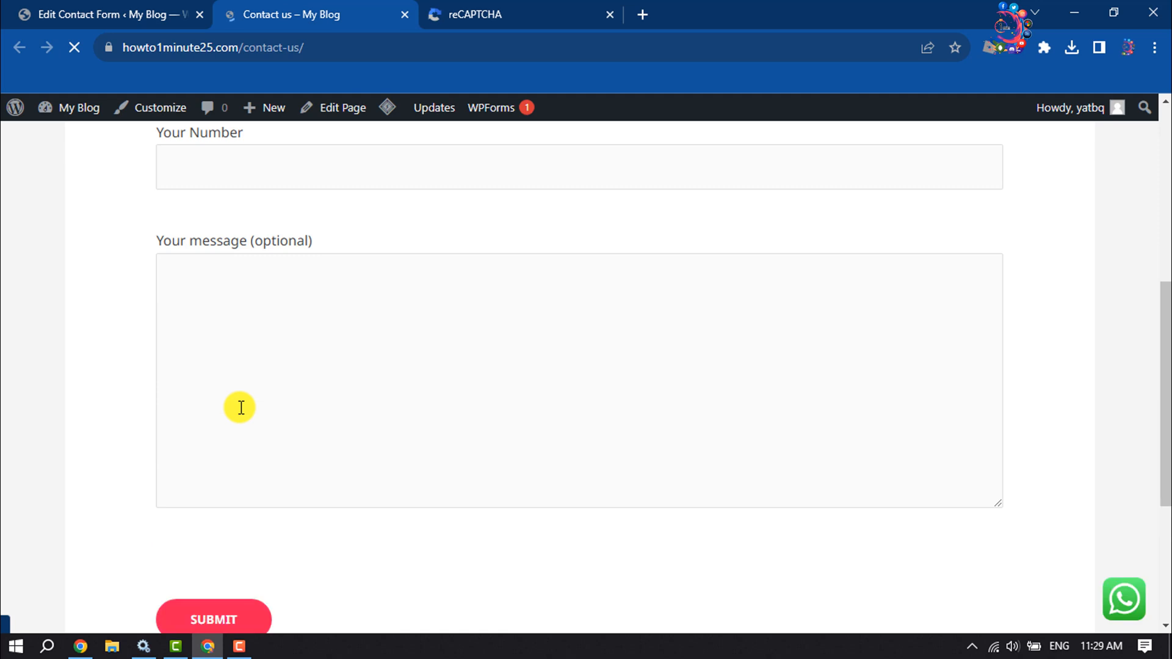
{"action": "scroll", "scroll_direction": "down", "scroll_amount": 3}
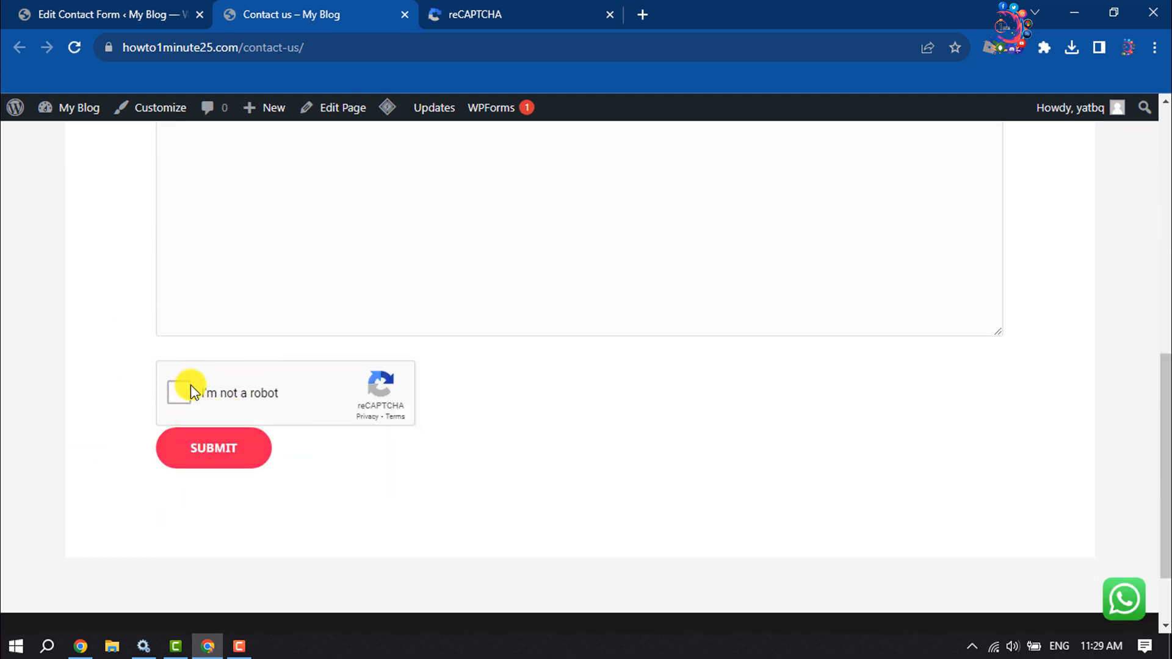
{"action": "left_click", "coordinate": [179, 392]}
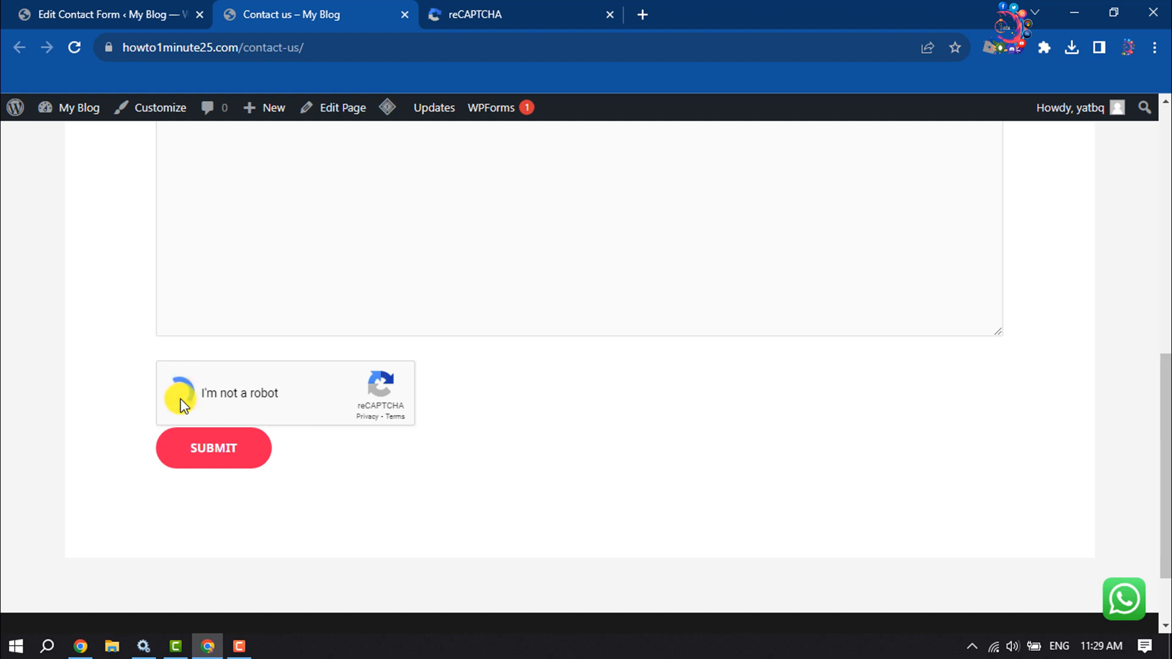
{"action": "left_click", "coordinate": [179, 393]}
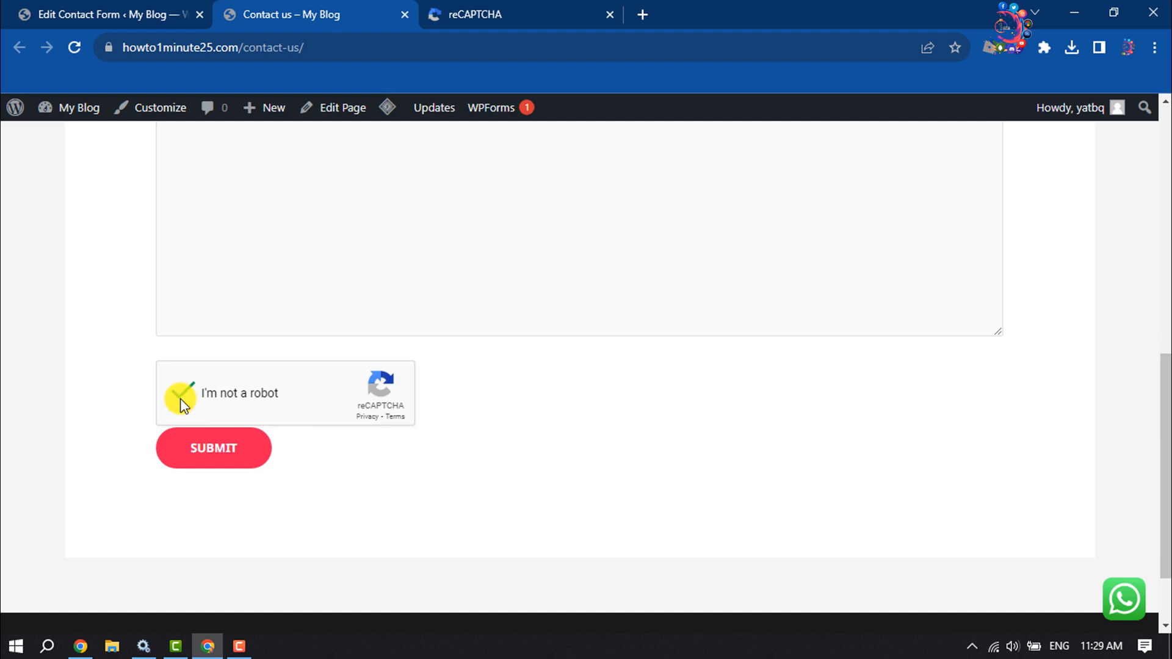